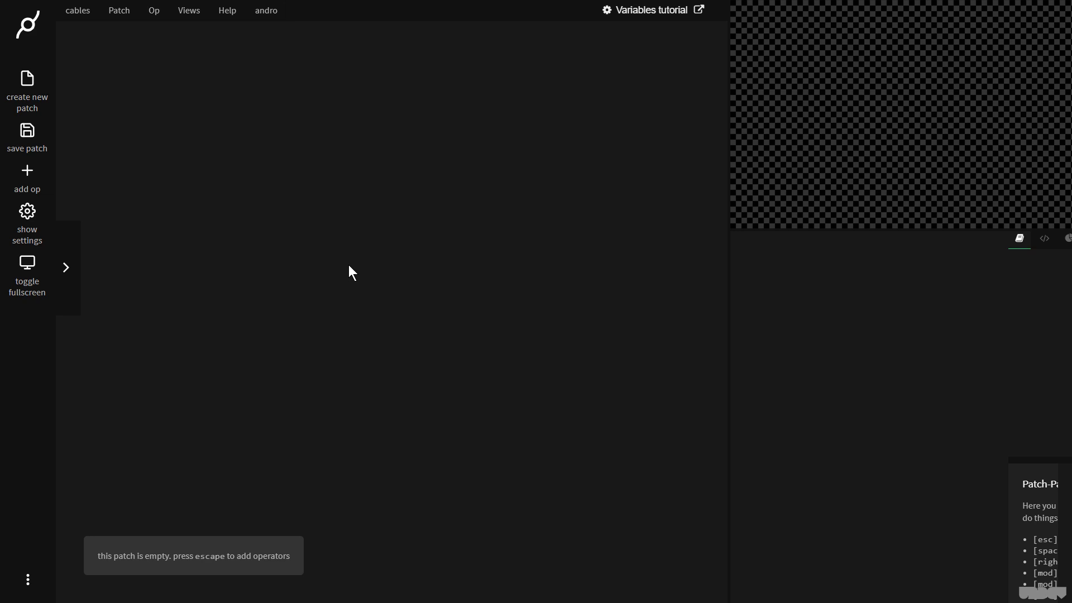
Step: Search the op browser for 'varset' to list the variable-setter operators
{"action": "key", "text": "escape"}
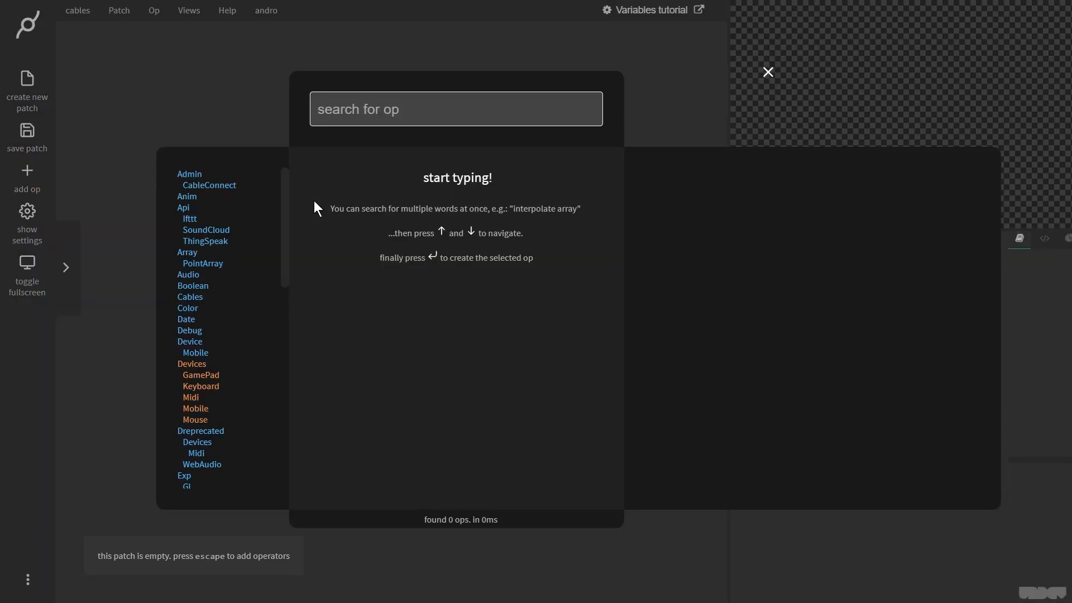
{"action": "type", "text": "varset"}
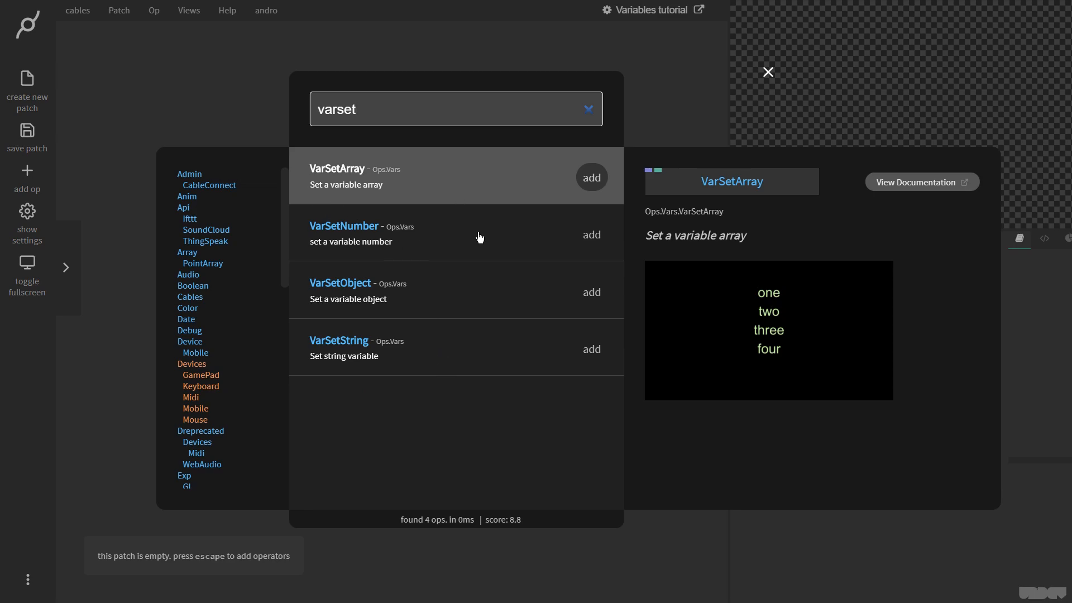
{"action": "mouse_move", "coordinate": [483, 282]}
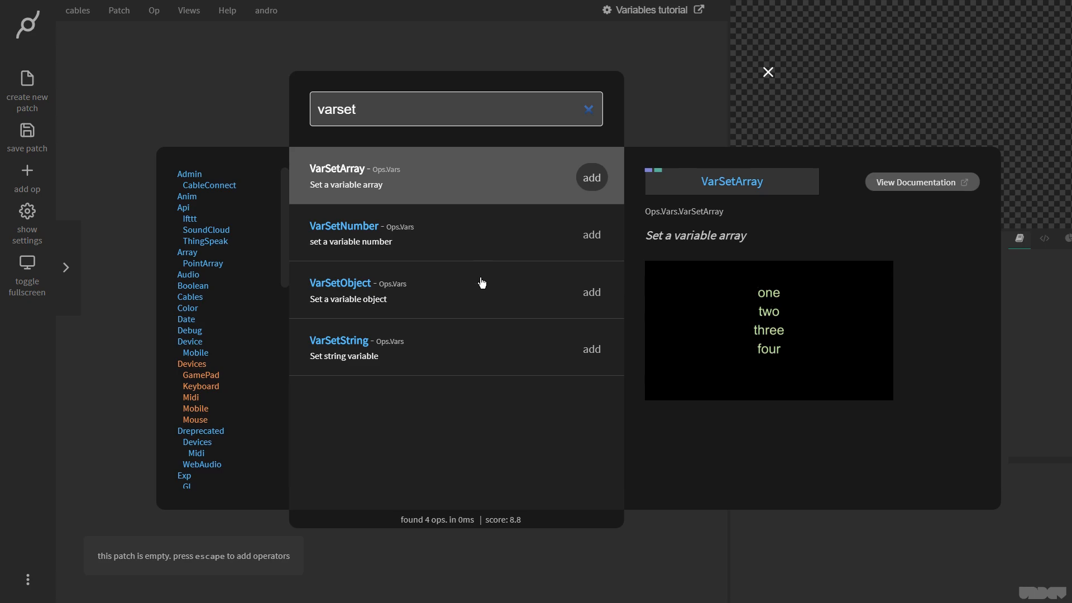
{"action": "mouse_move", "coordinate": [493, 356]}
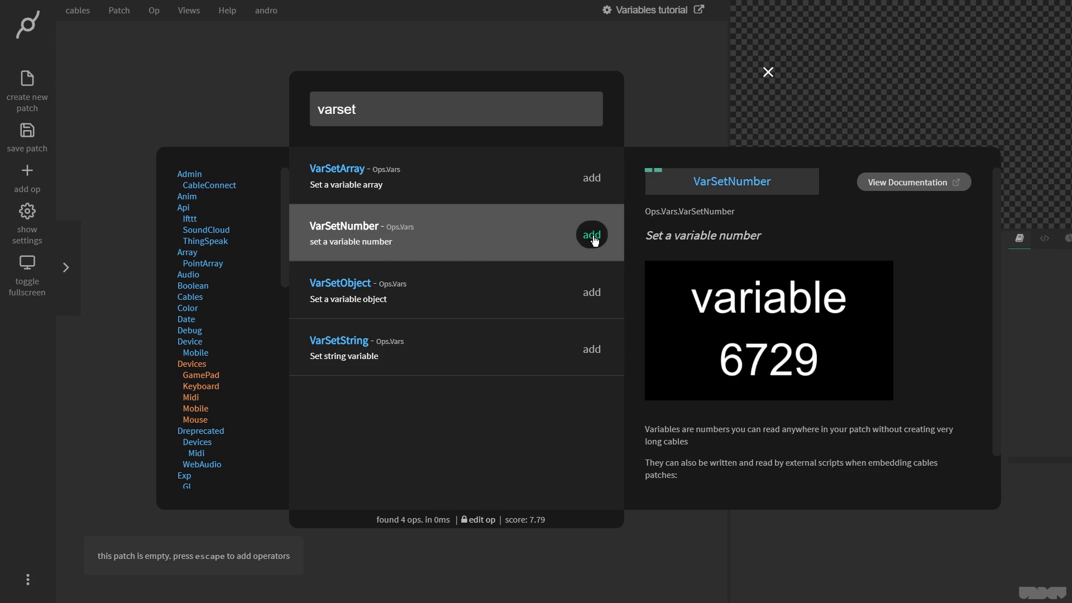
Step: Add a VarSetNumber op writing a newly created variable 'num_1'
{"action": "left_click", "coordinate": [589, 233]}
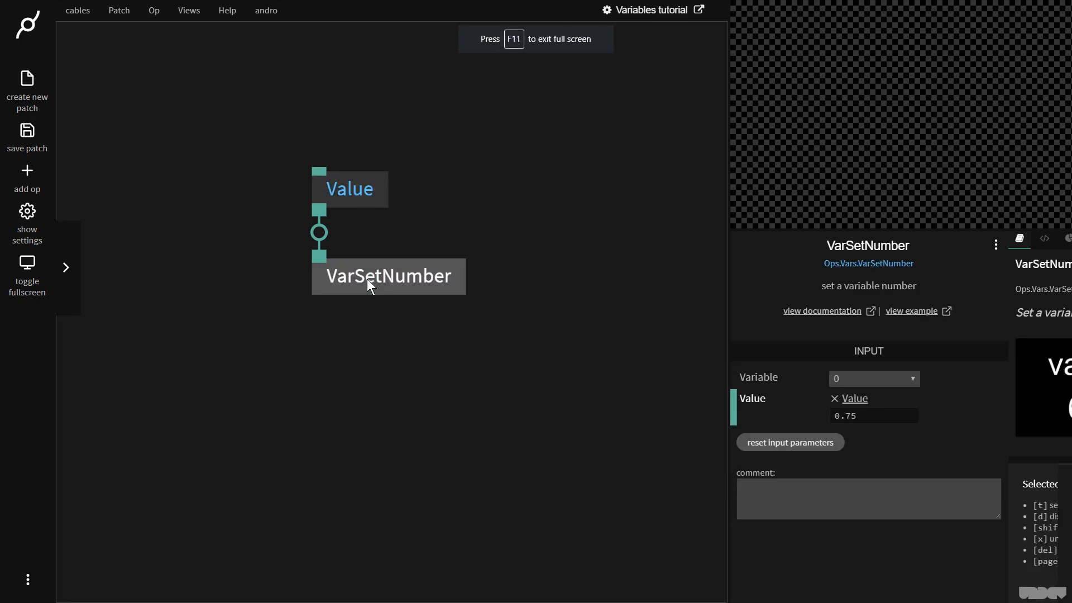
{"action": "left_click", "coordinate": [872, 378]}
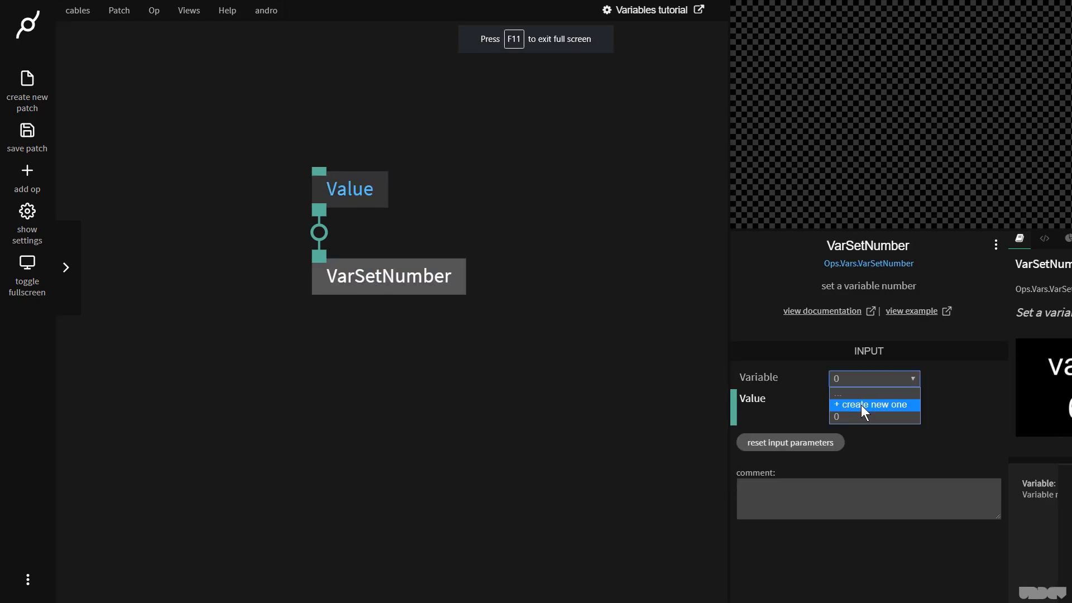
{"action": "left_click", "coordinate": [873, 404]}
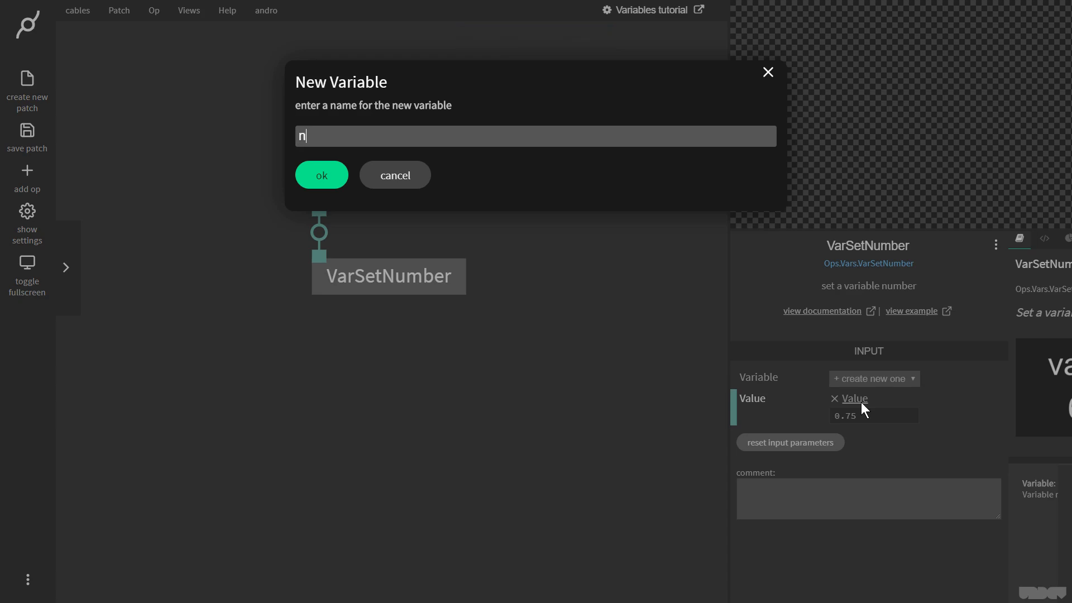
{"action": "left_click", "coordinate": [321, 175]}
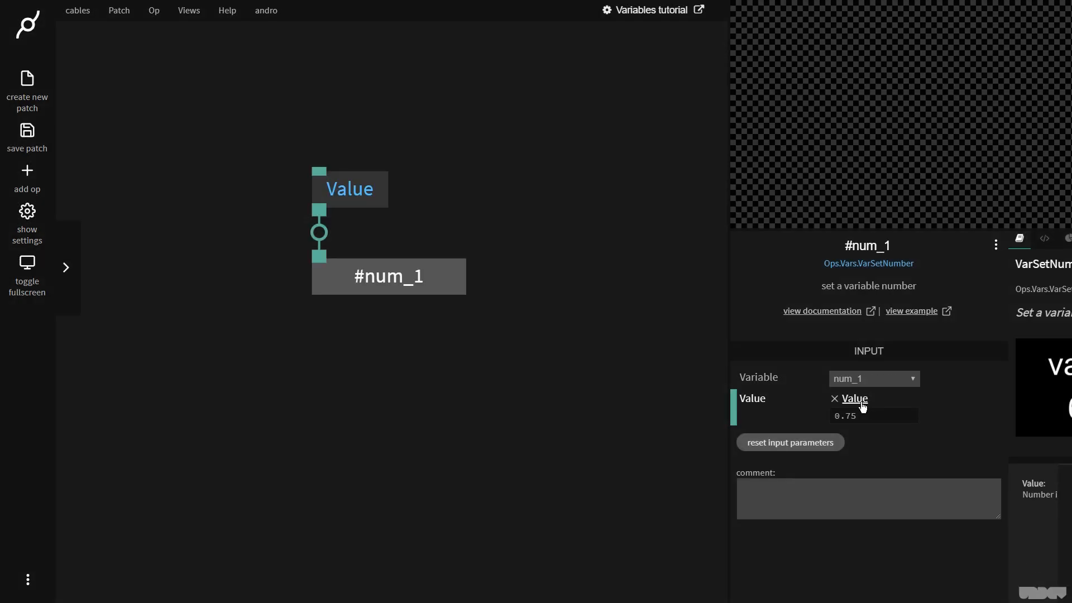
{"action": "left_click", "coordinate": [389, 276]}
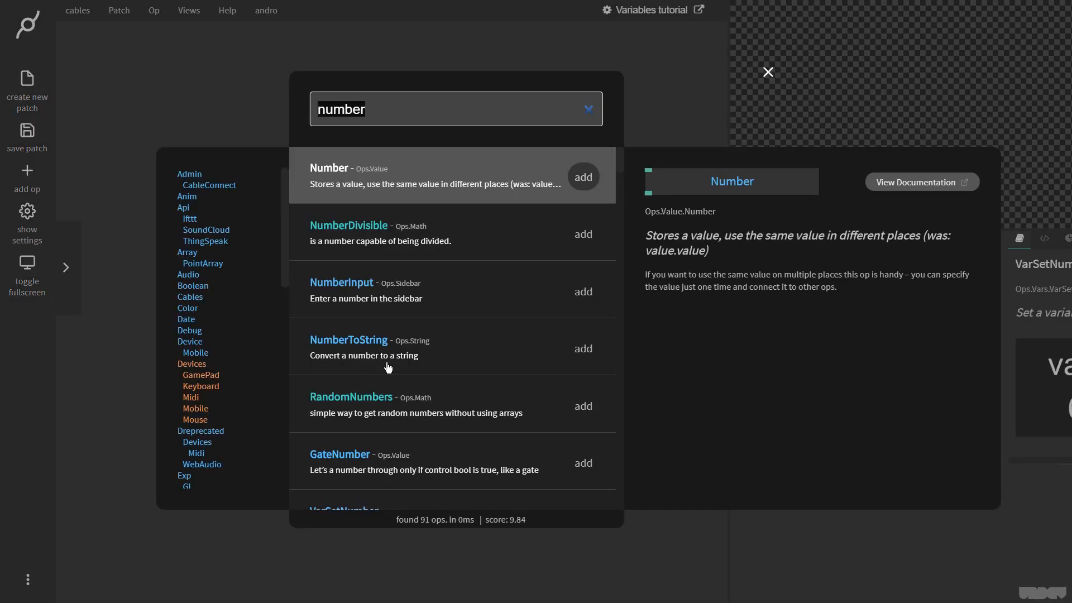
Step: Add a VarGetNumber reading num_1 and feed its output into a new Value op
{"action": "type", "text": "varget"}
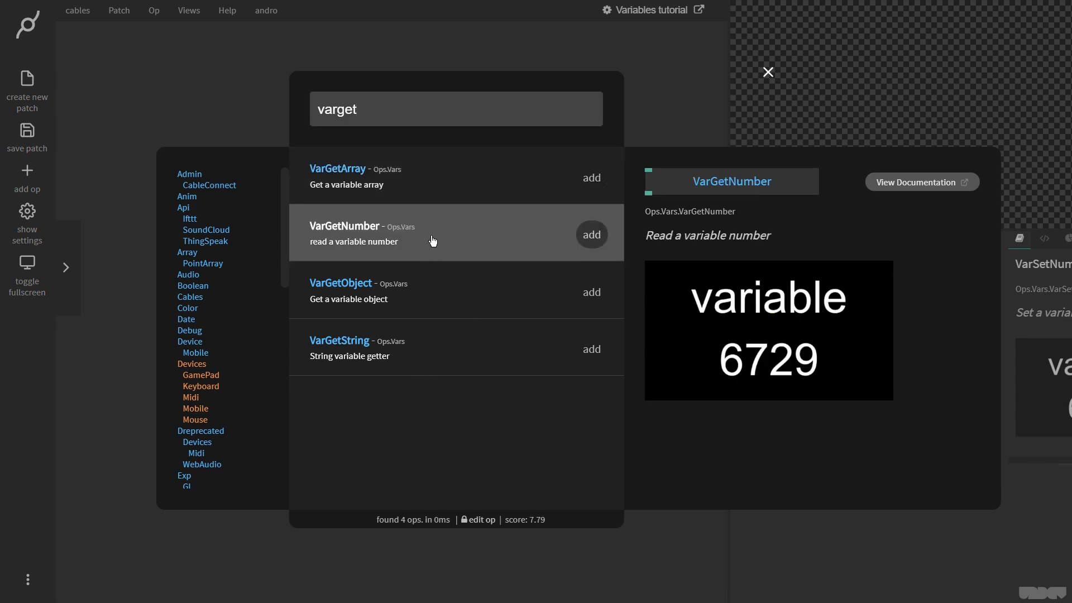
{"action": "left_click", "coordinate": [589, 233]}
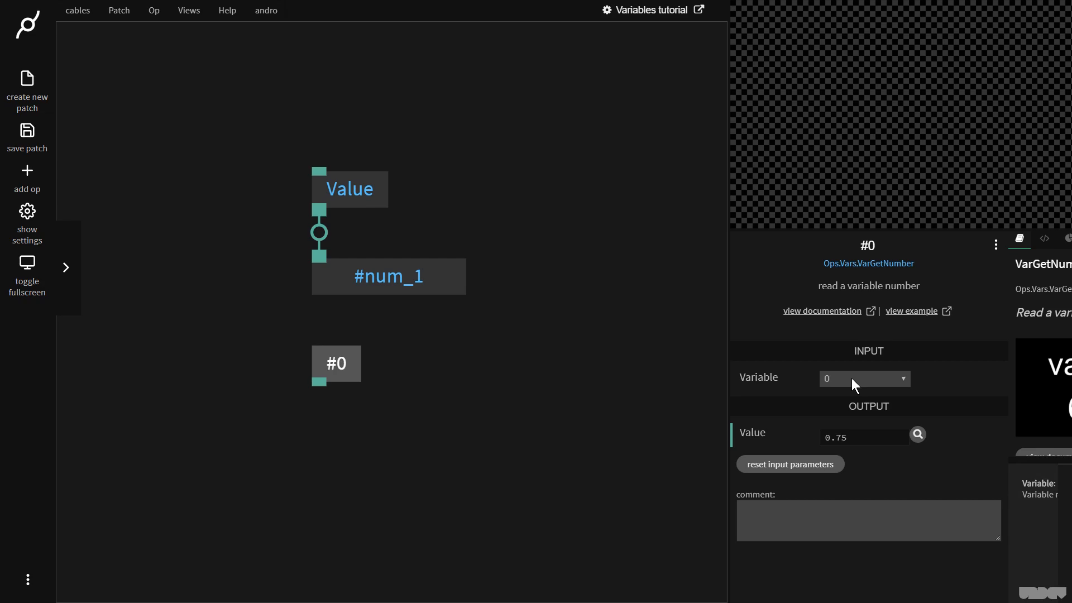
{"action": "left_click", "coordinate": [863, 379]}
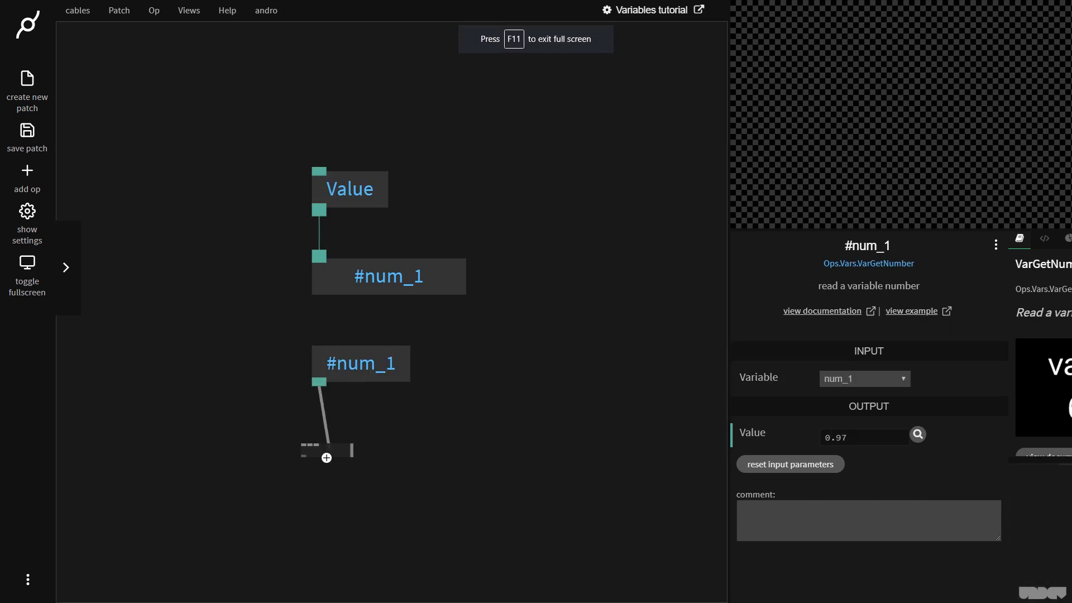
{"action": "left_click", "coordinate": [325, 458]}
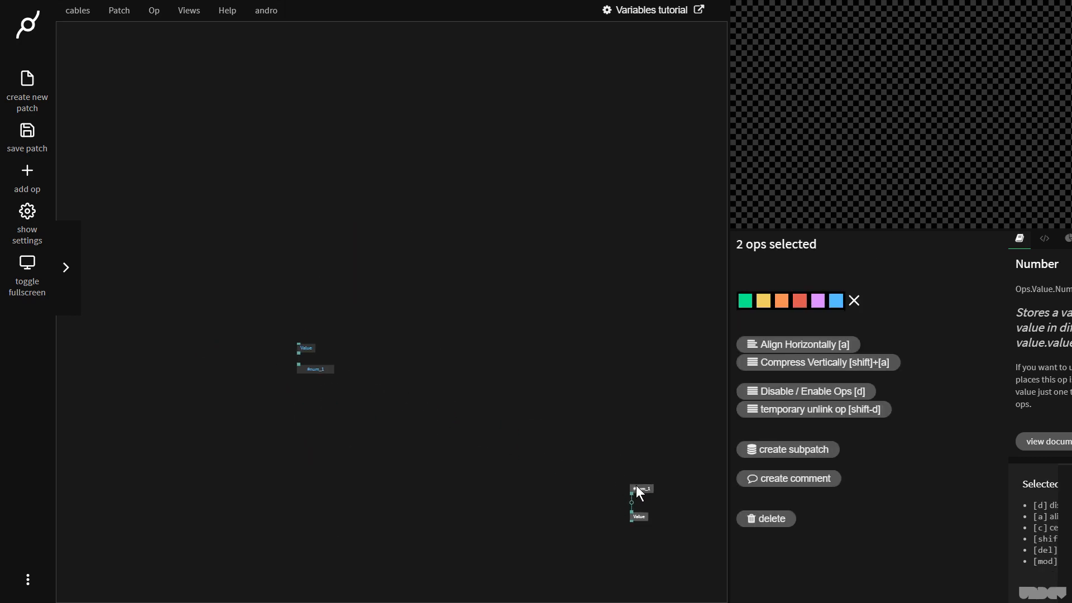
Step: Move the getter pair under the setter and create a second variable 'num_2'
{"action": "left_click_drag", "start_coordinate": [638, 492], "coordinate": [311, 396]}
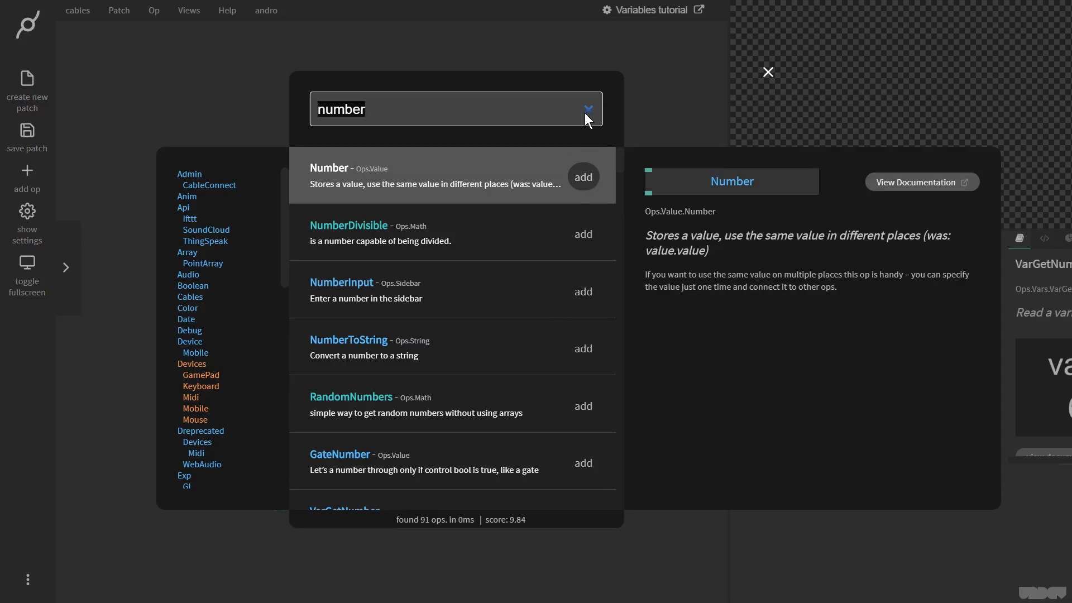
{"action": "left_click", "coordinate": [586, 109]}
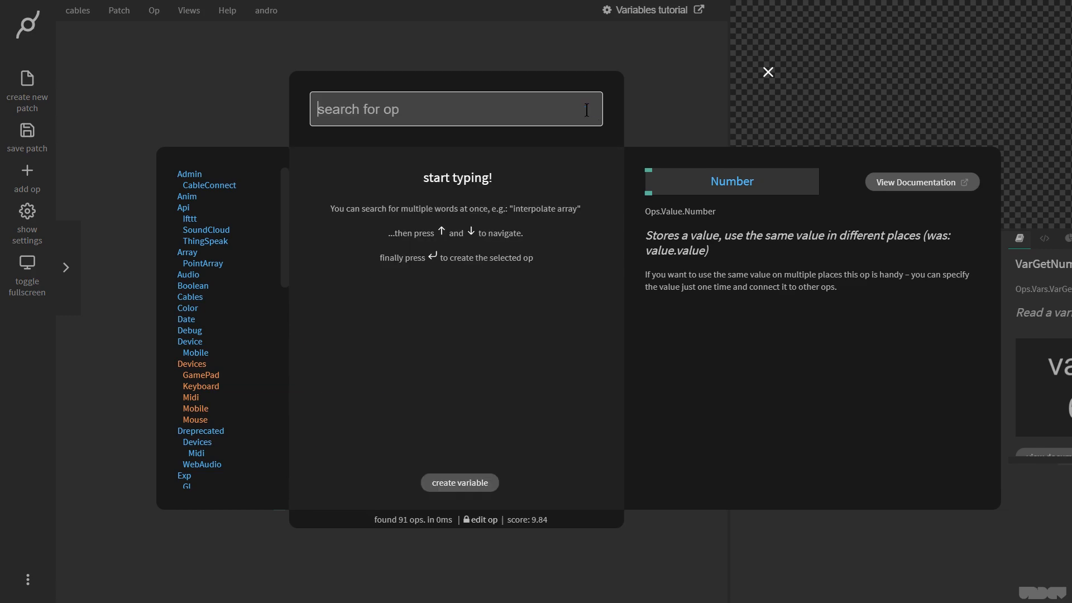
{"action": "left_click", "coordinate": [459, 482]}
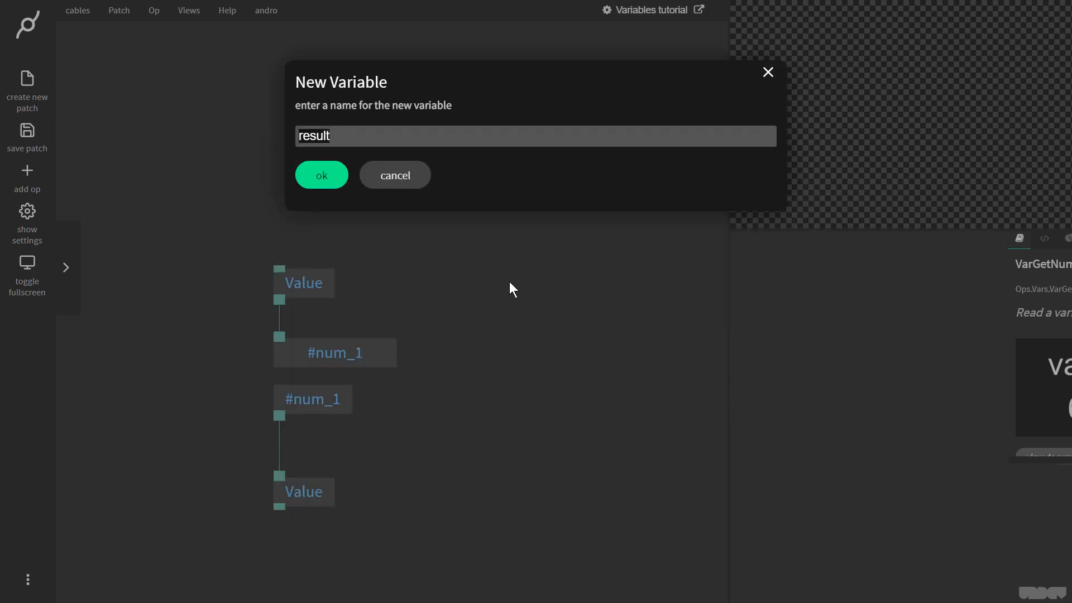
{"action": "type", "text": "num_2"}
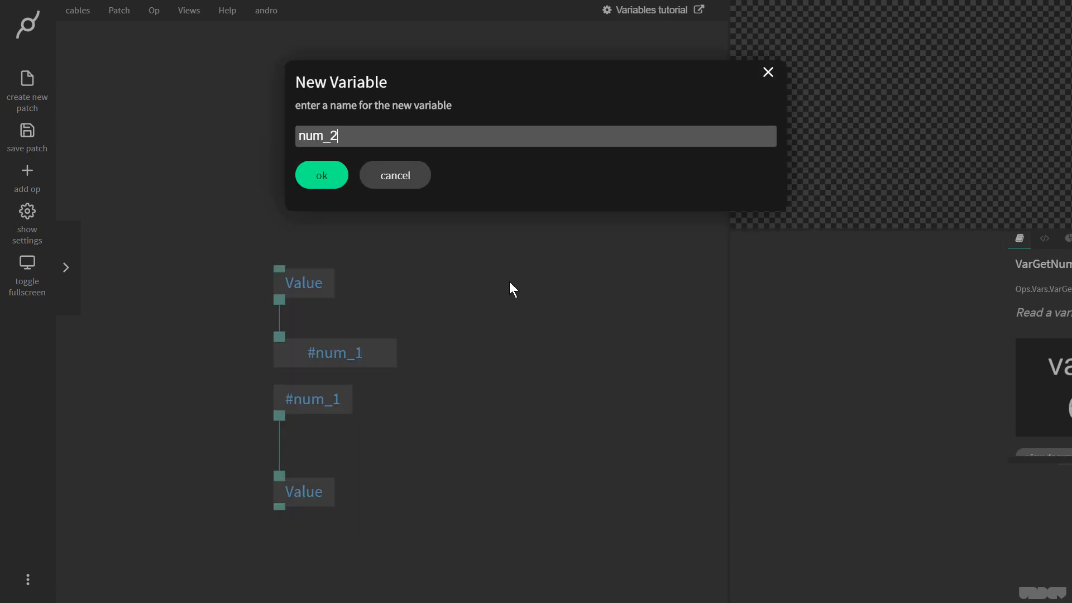
{"action": "left_click", "coordinate": [321, 175]}
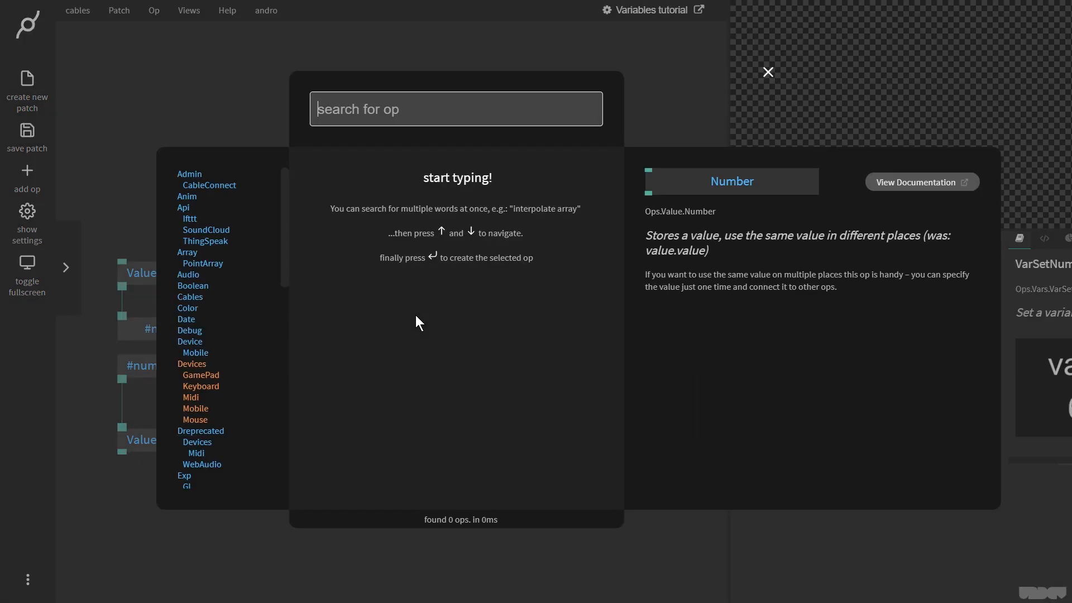
Step: Add a VarSetString fed by a String op containing 'I love the beach'
{"action": "type", "text": "varset"}
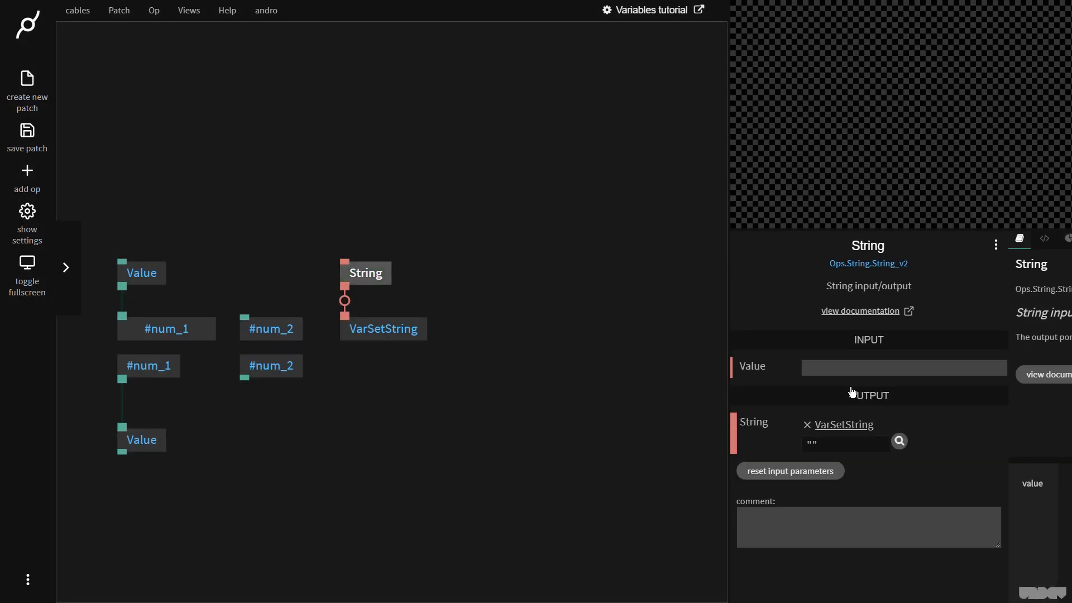
{"action": "type", "text": "I love"}
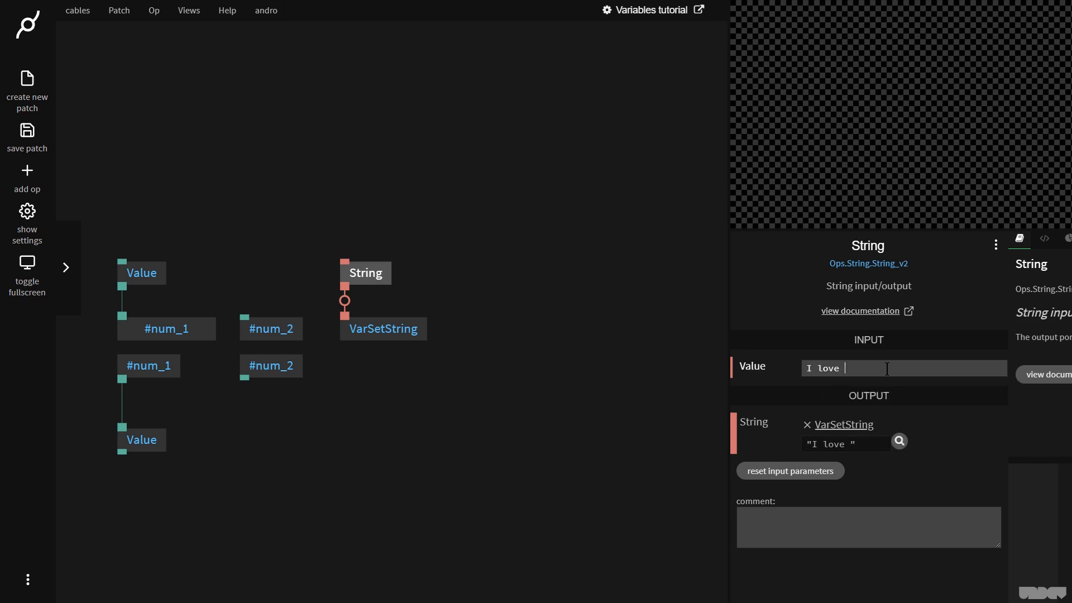
{"action": "type", "text": "the be"}
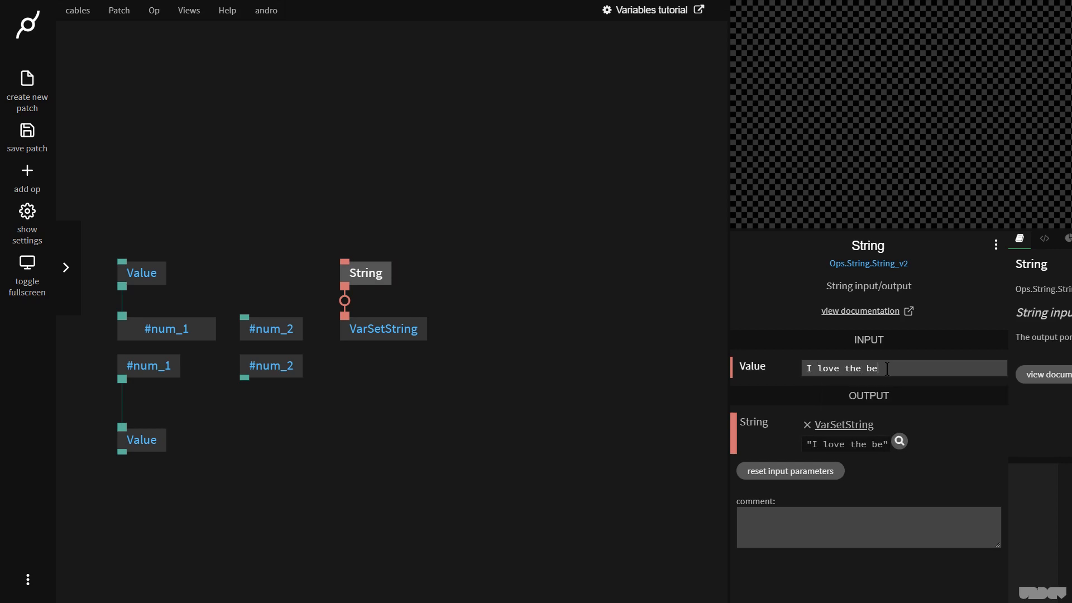
{"action": "type", "text": "ach"}
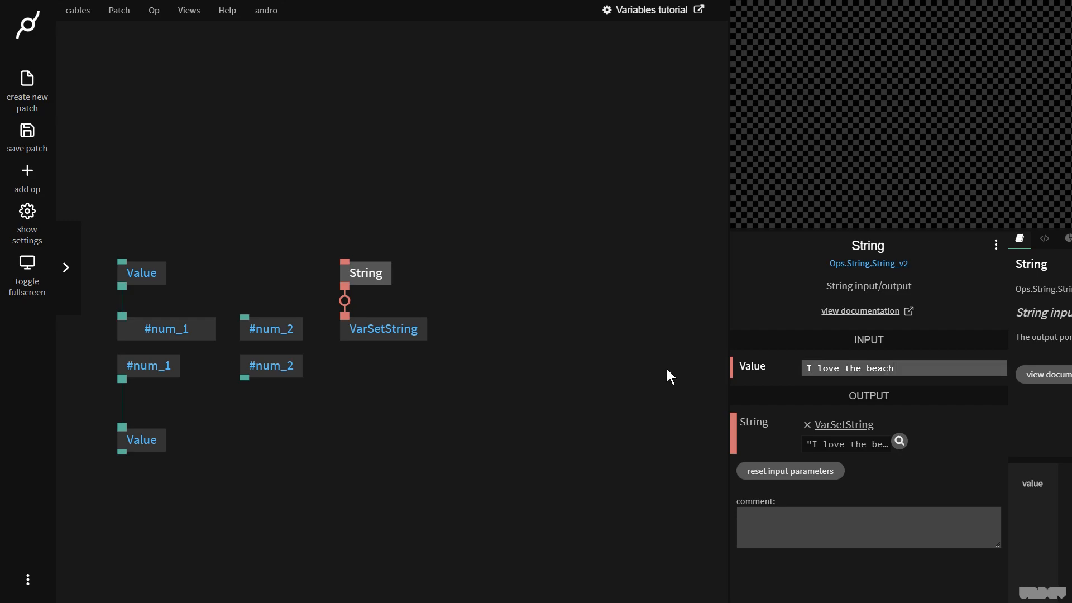
{"action": "type", "text": "varget"}
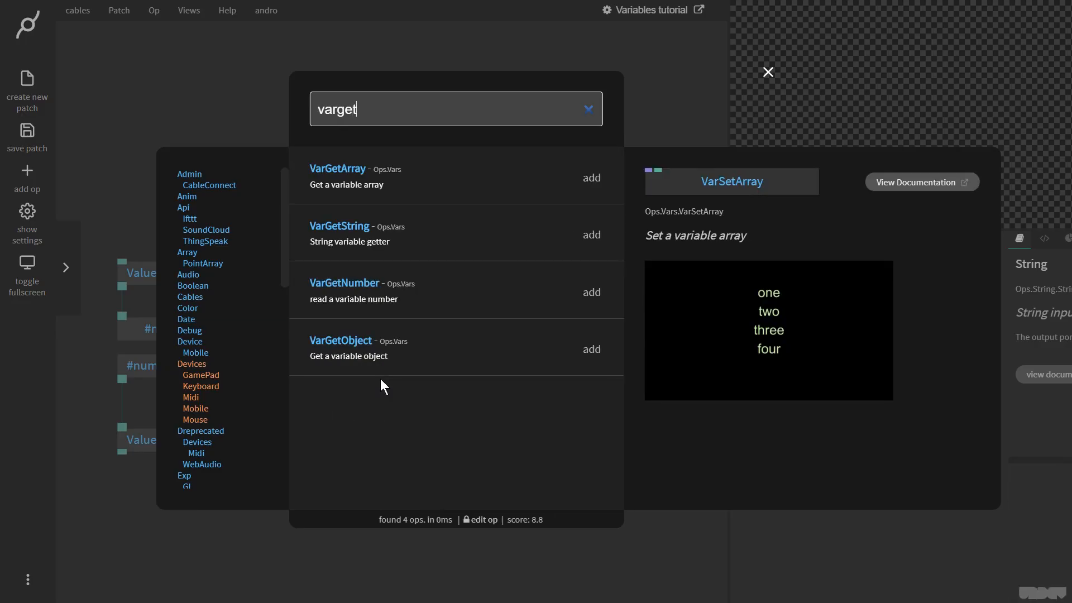
Step: Store the string in new variable 'str_1' and make the VarGetString read str_1
{"action": "left_click", "coordinate": [590, 234]}
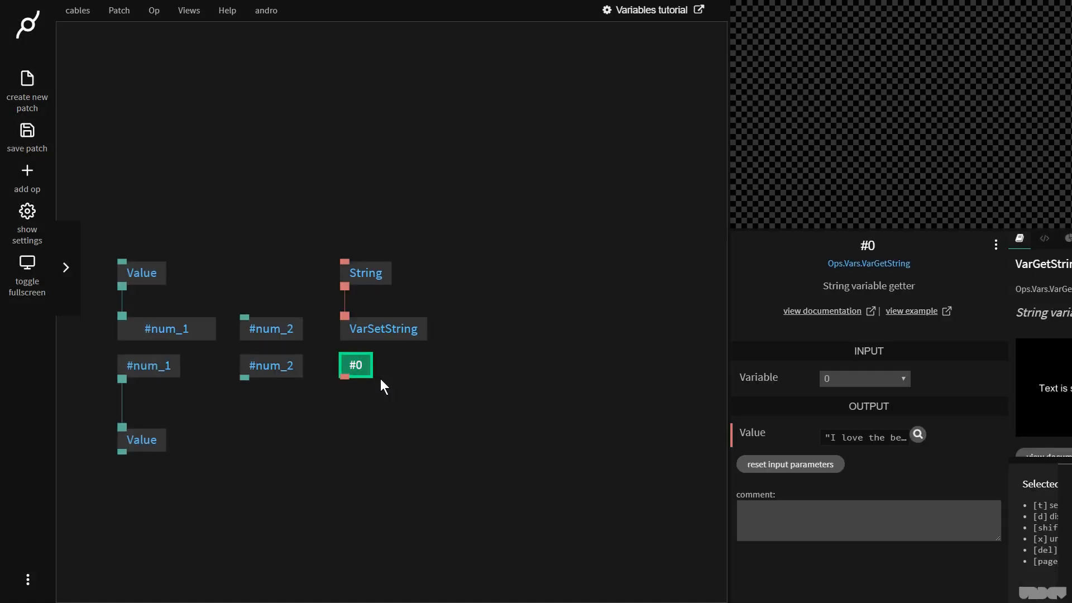
{"action": "left_click", "coordinate": [863, 378]}
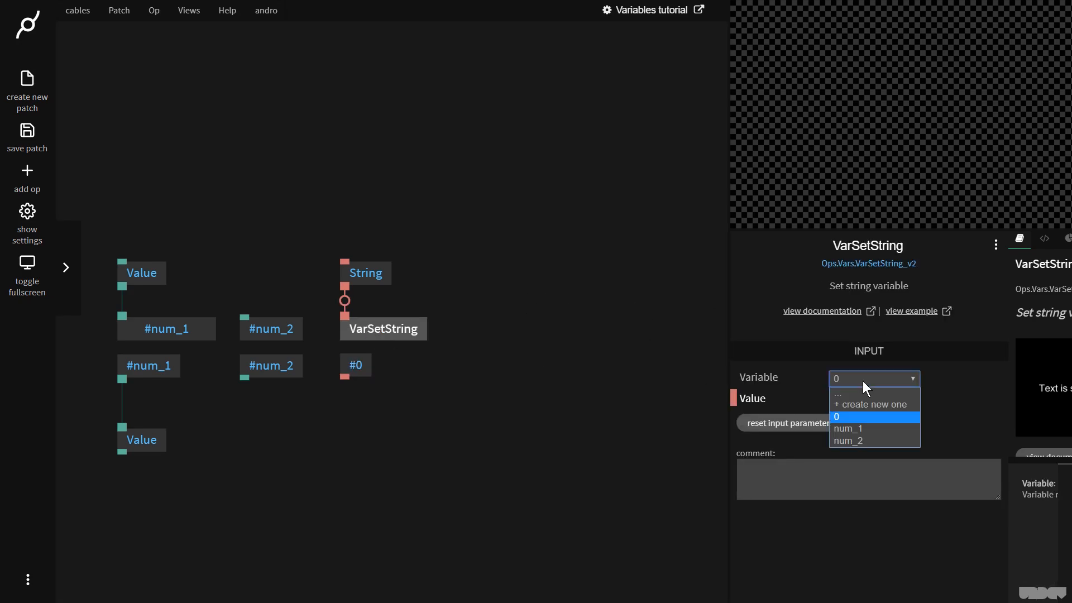
{"action": "left_click", "coordinate": [871, 404]}
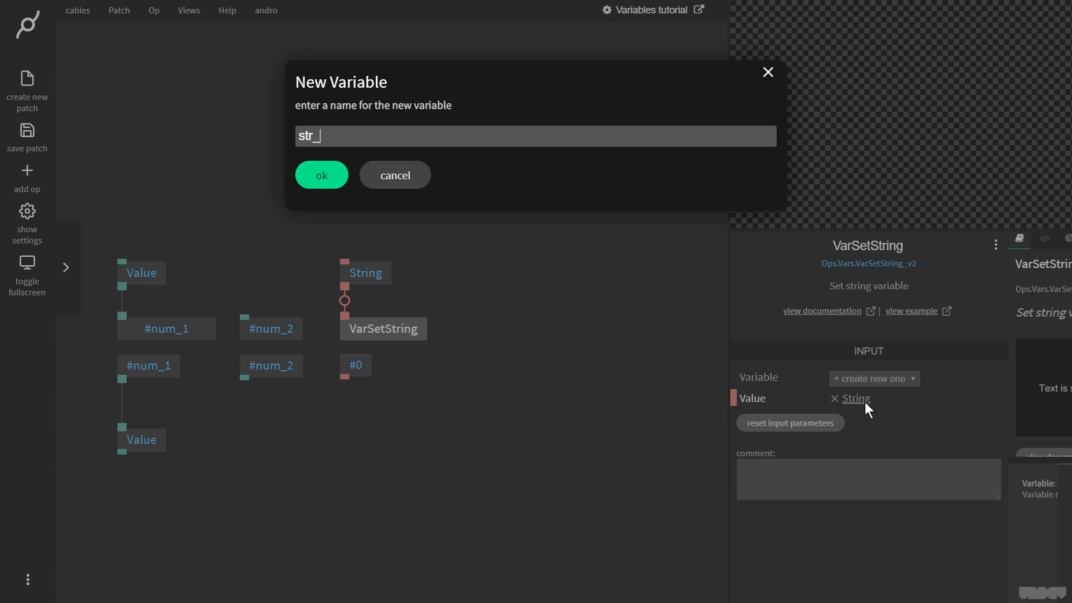
{"action": "left_click", "coordinate": [321, 174]}
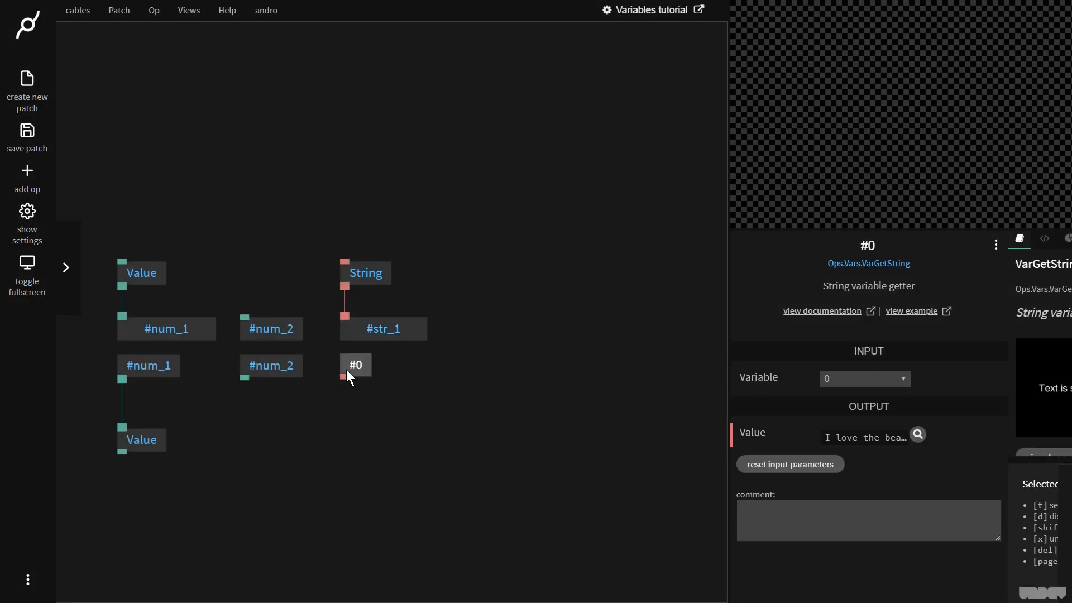
{"action": "left_click", "coordinate": [863, 378]}
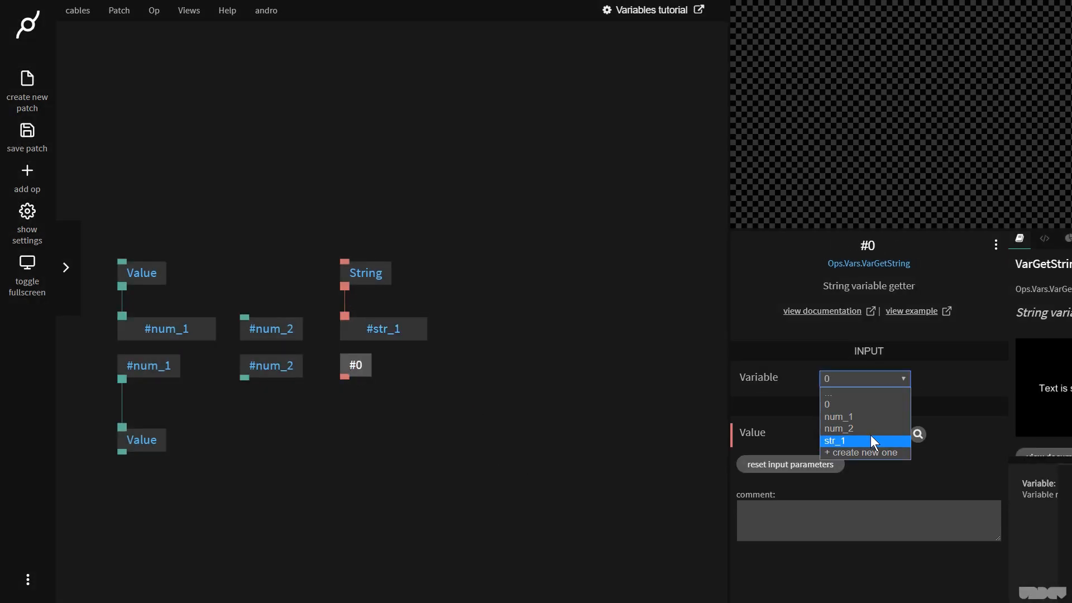
{"action": "left_click", "coordinate": [835, 440]}
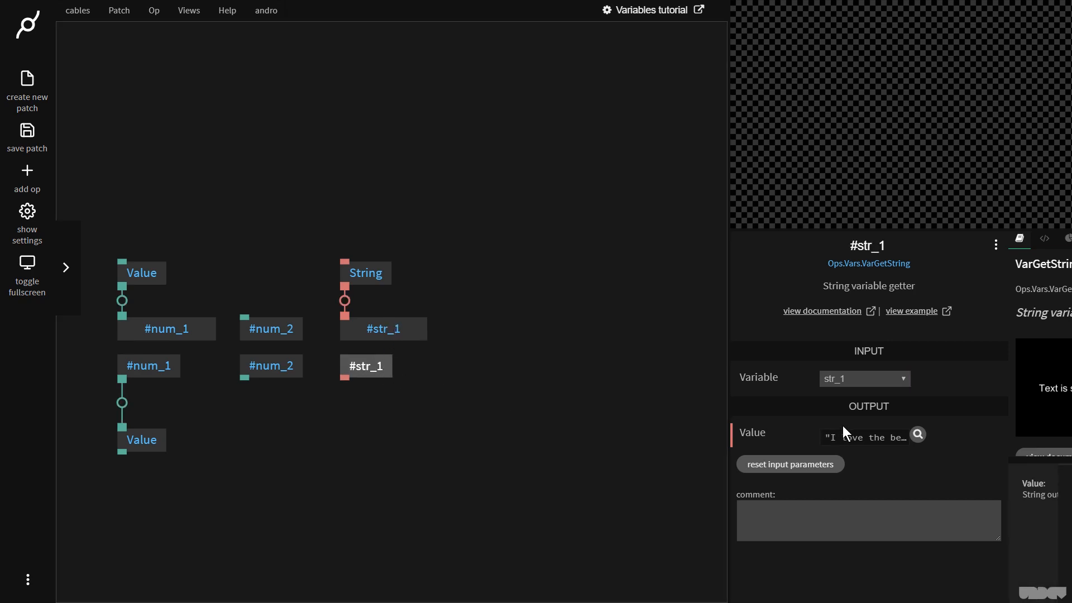
{"action": "mouse_move", "coordinate": [464, 414]}
{"action": "type", "text": "s"}
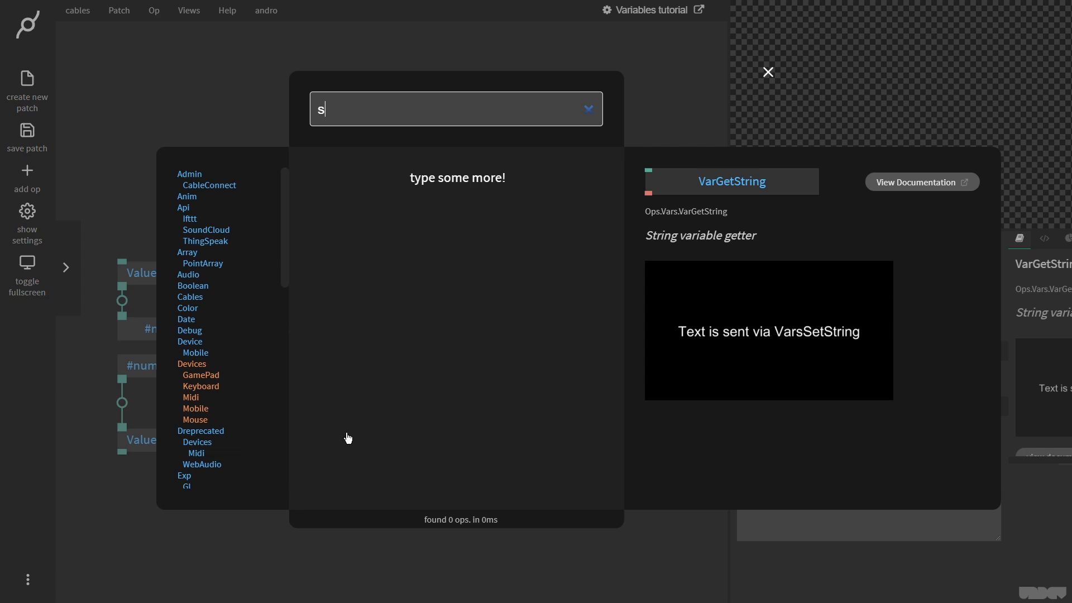
Step: Add a VarSetArray fed by RandomNumbersArray and place a VarGetArray below it
{"action": "left_click", "coordinate": [767, 71]}
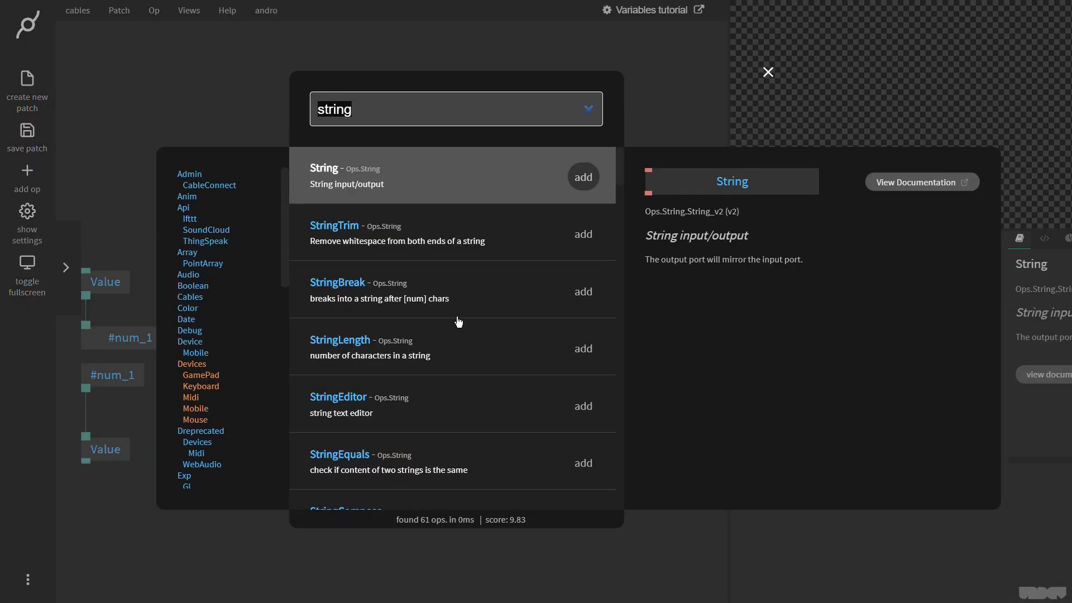
{"action": "type", "text": "varse"}
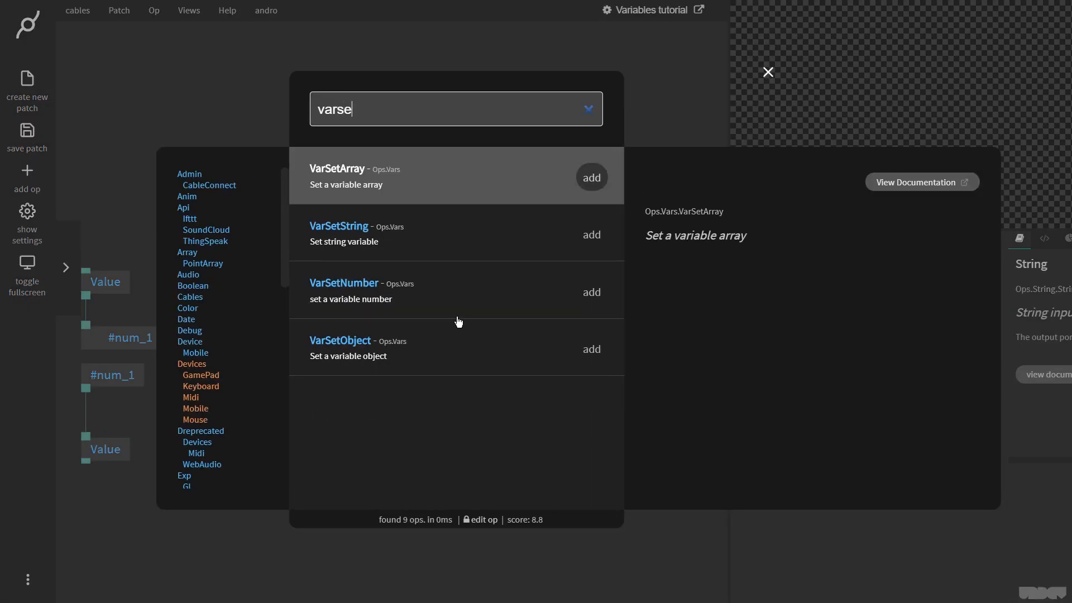
{"action": "left_click", "coordinate": [590, 177]}
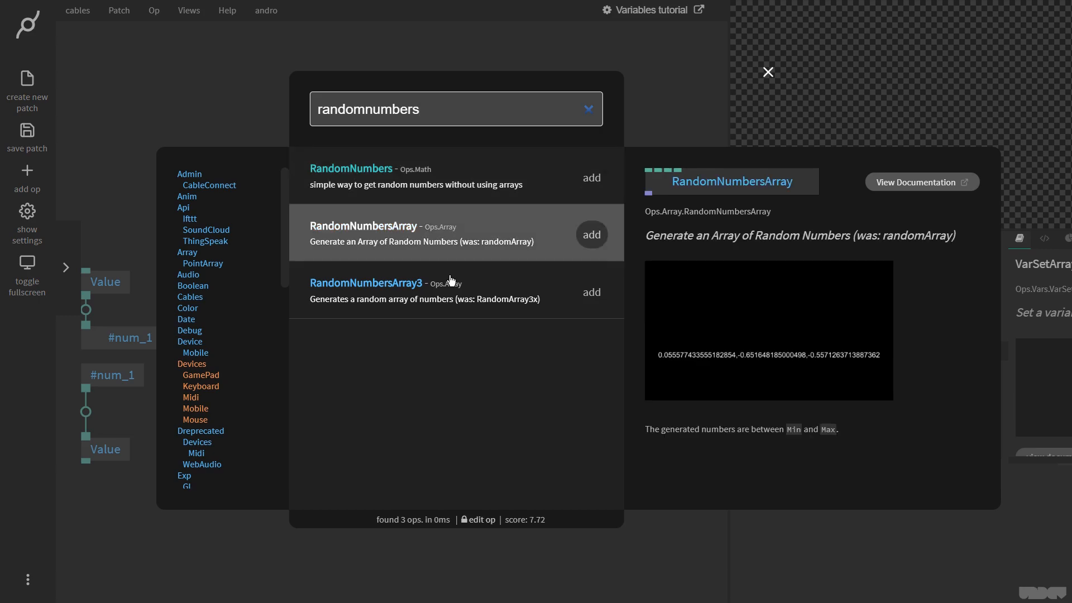
{"action": "left_click", "coordinate": [589, 233]}
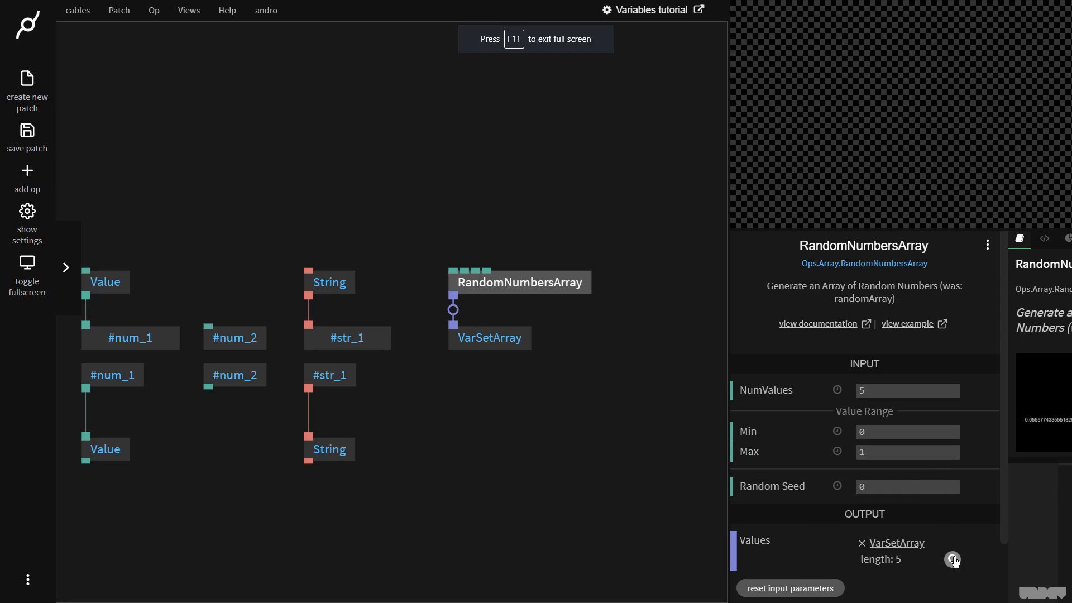
{"action": "left_click", "coordinate": [952, 559]}
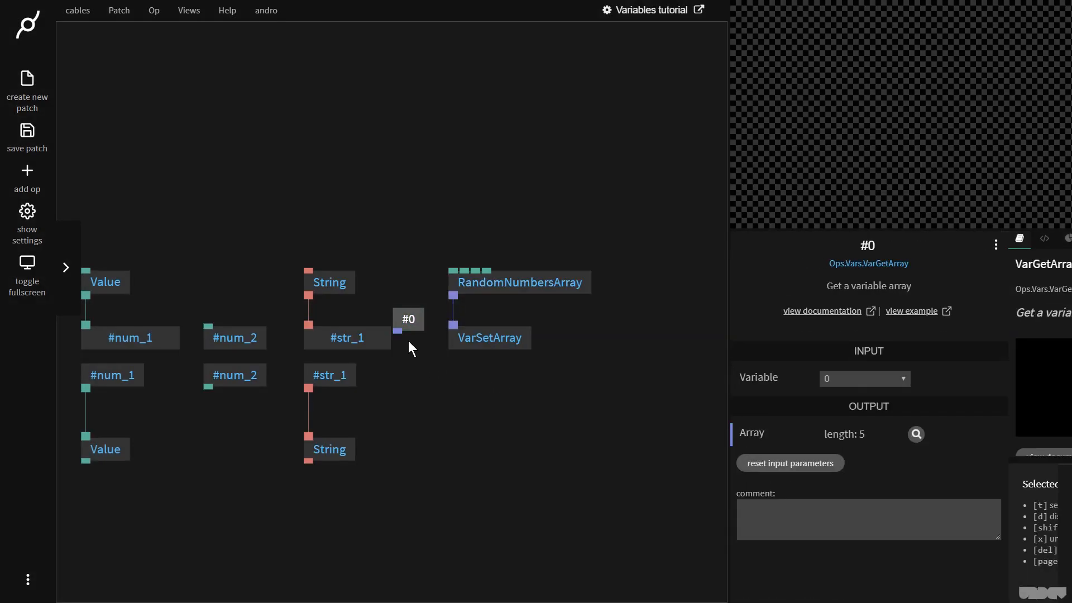
{"action": "left_click", "coordinate": [488, 337]}
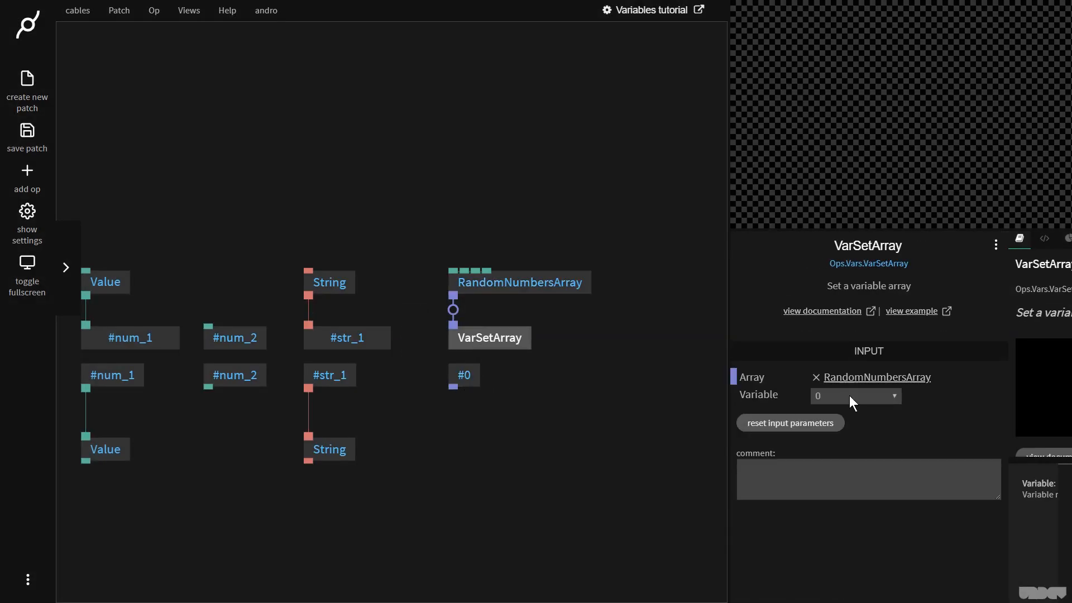
Step: Create variable 'arr_rand_1' for the setter and read its five values with the getter
{"action": "left_click", "coordinate": [854, 395]}
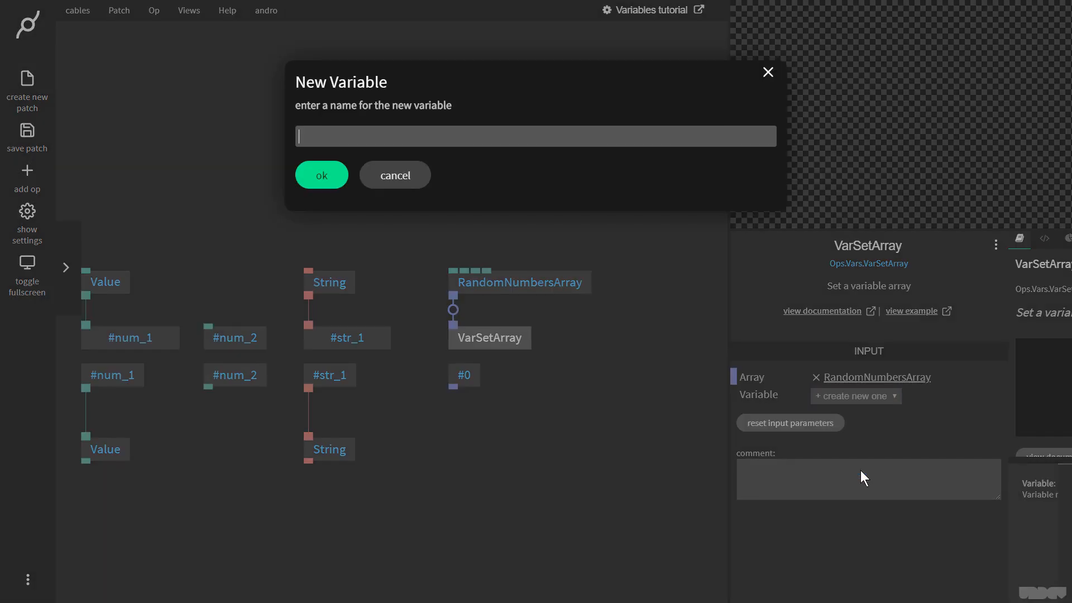
{"action": "type", "text": "arr_rand_1"}
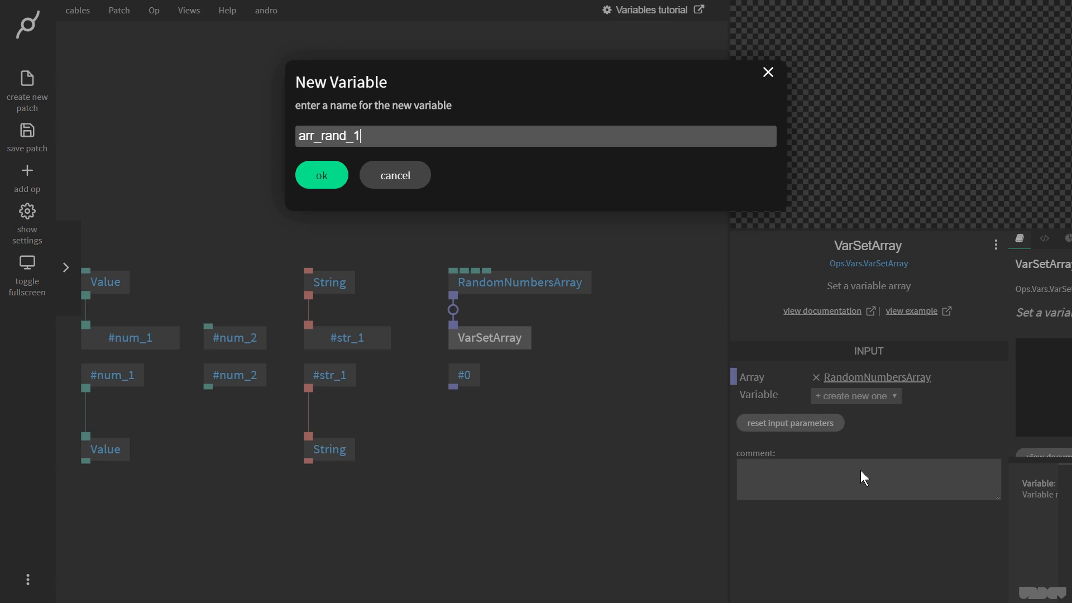
{"action": "left_click", "coordinate": [321, 174]}
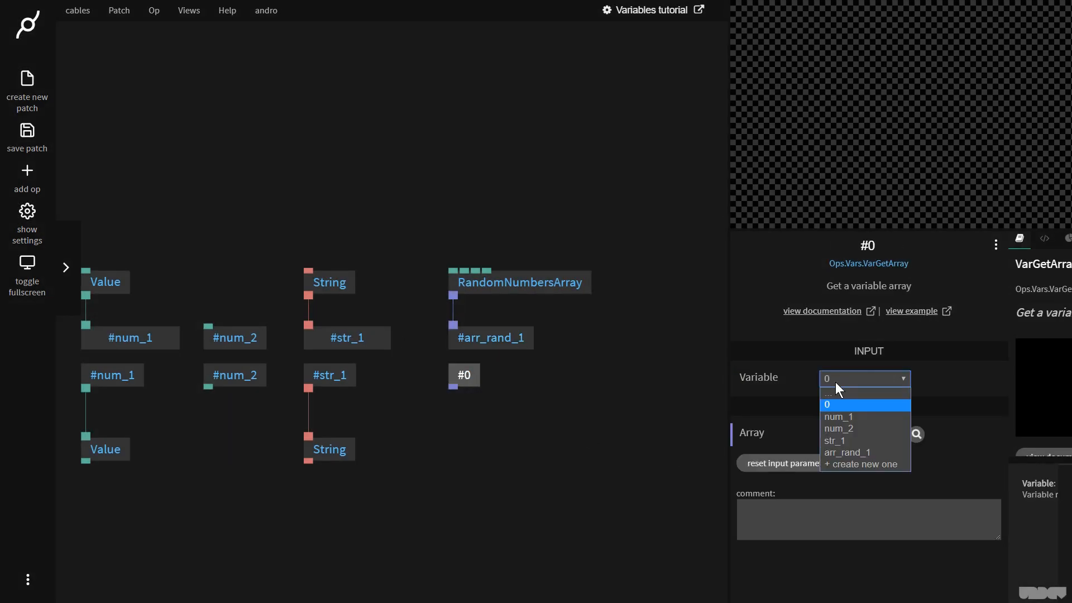
{"action": "left_click", "coordinate": [846, 452]}
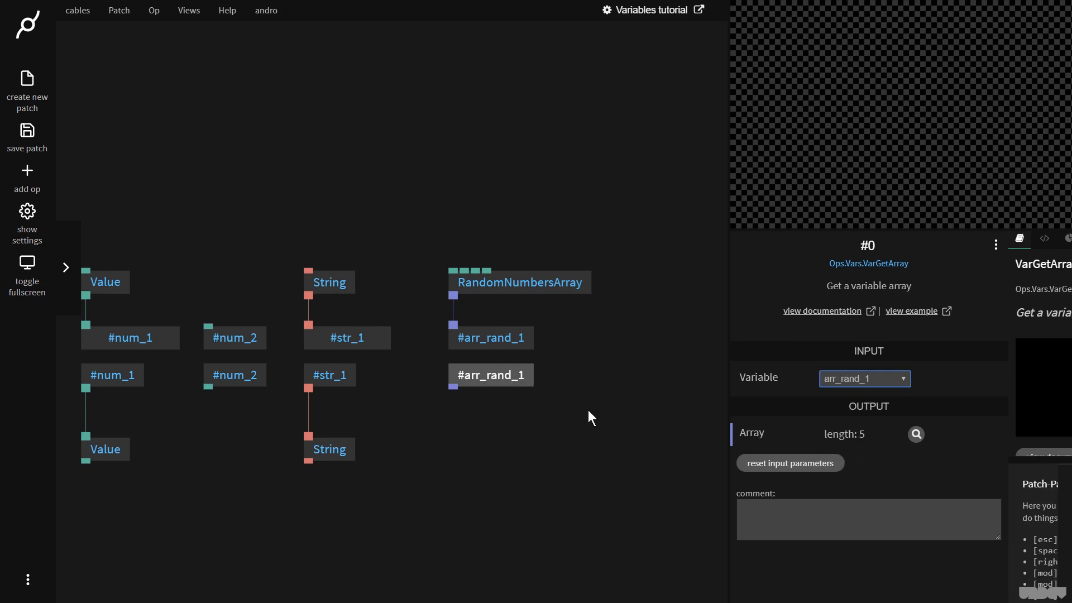
{"action": "left_click", "coordinate": [915, 434]}
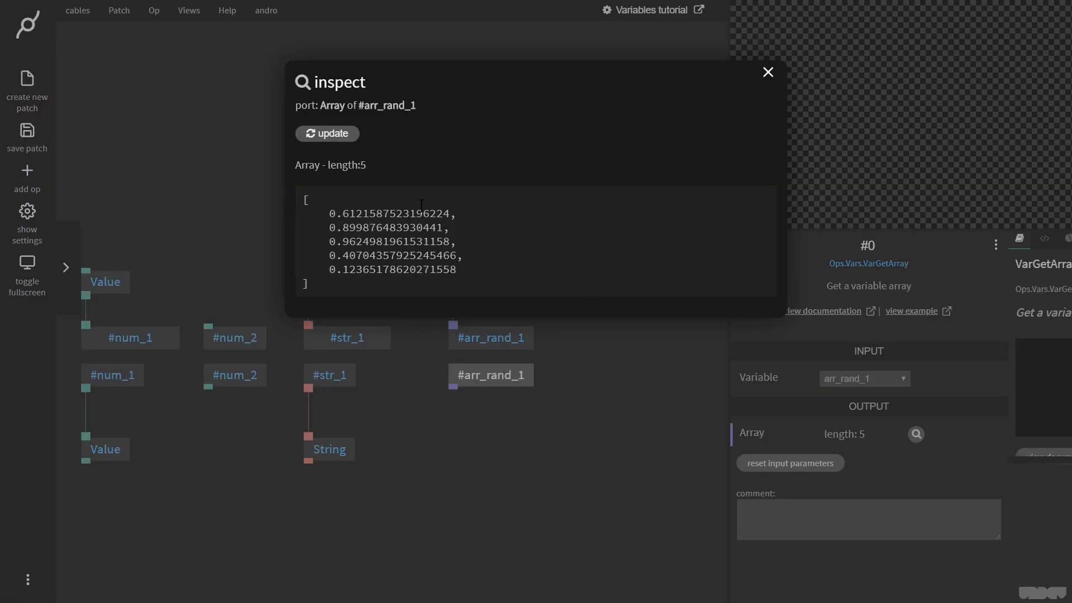
{"action": "mouse_move", "coordinate": [767, 74]}
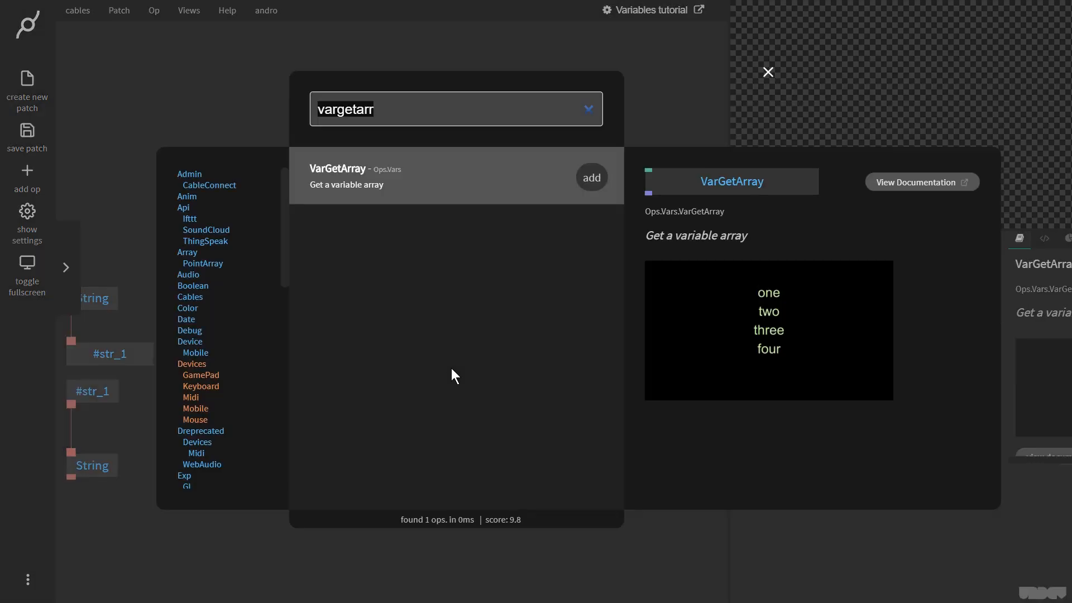
Step: Store the Texture output in new object variable 'tex_1' and have a VarGetObject read it
{"action": "type", "text": "vars"}
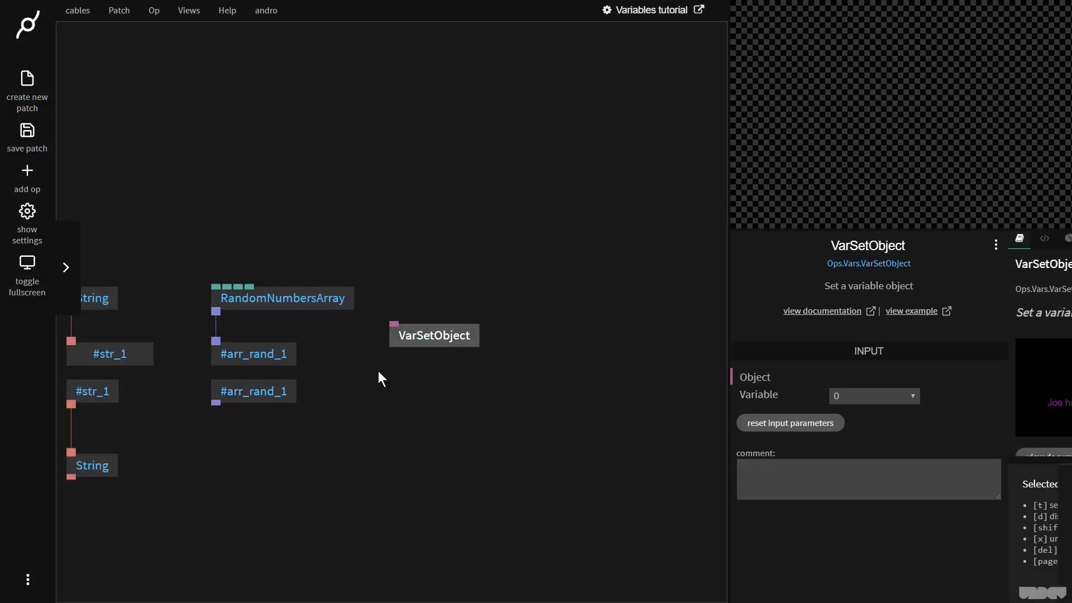
{"action": "left_click_drag", "start_coordinate": [434, 335], "coordinate": [444, 354]}
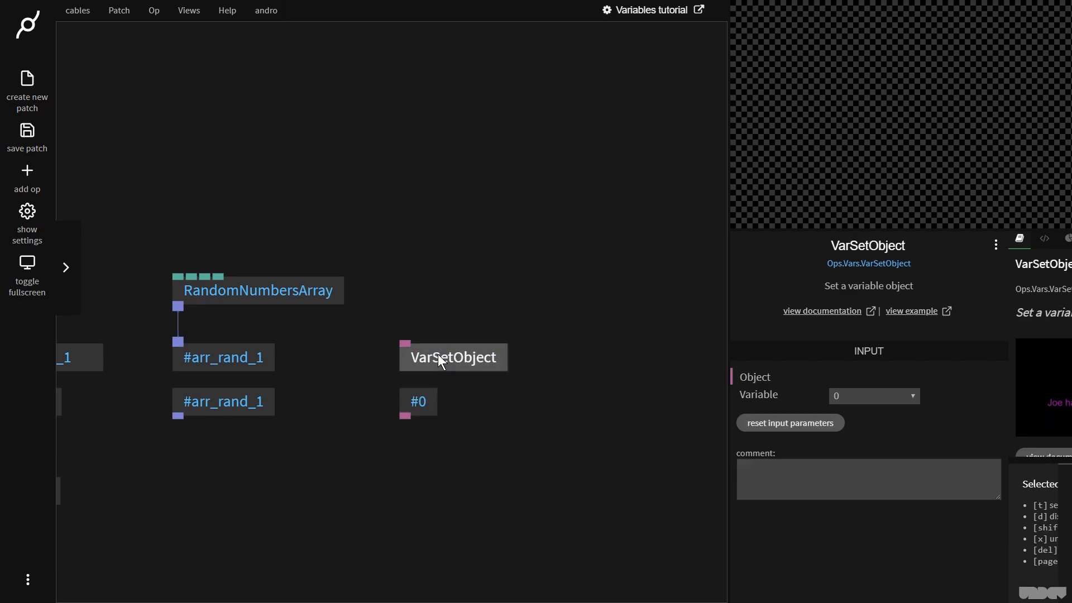
{"action": "mouse_move", "coordinate": [412, 340]}
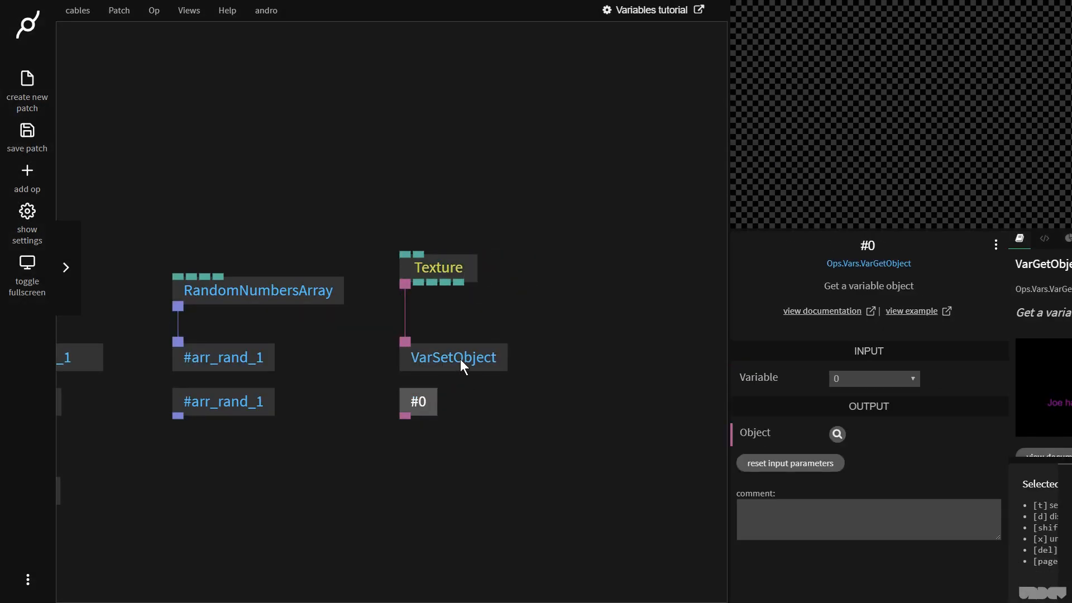
{"action": "left_click", "coordinate": [452, 357]}
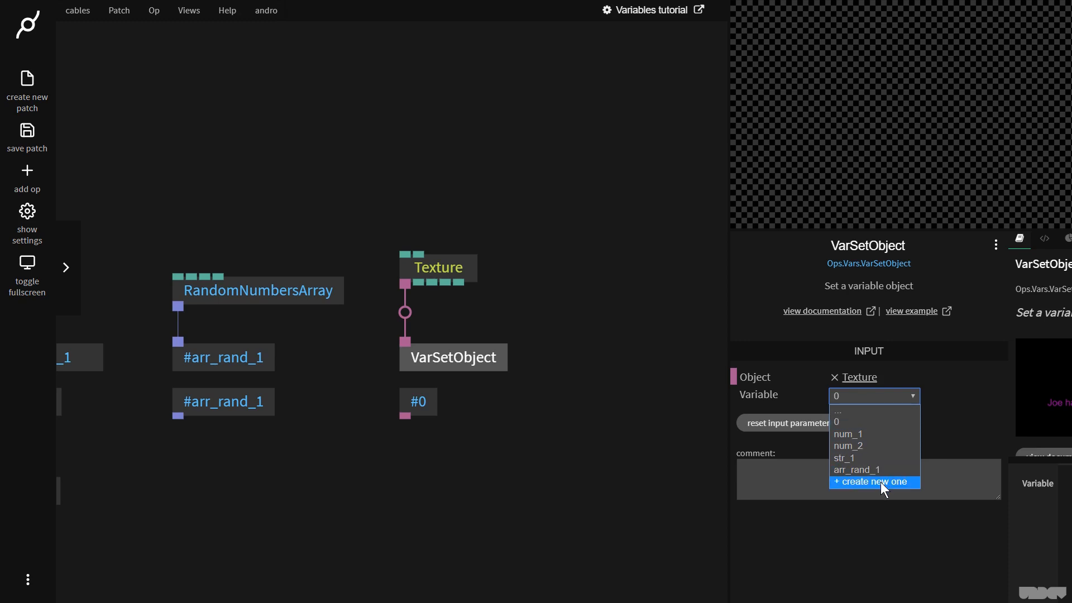
{"action": "left_click", "coordinate": [873, 481]}
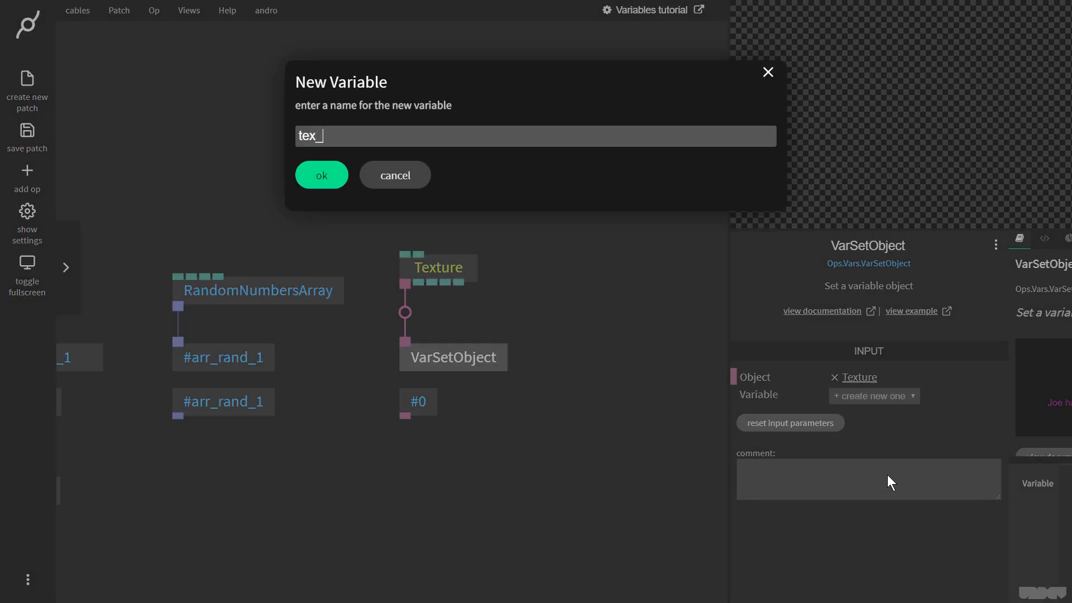
{"action": "left_click", "coordinate": [321, 174]}
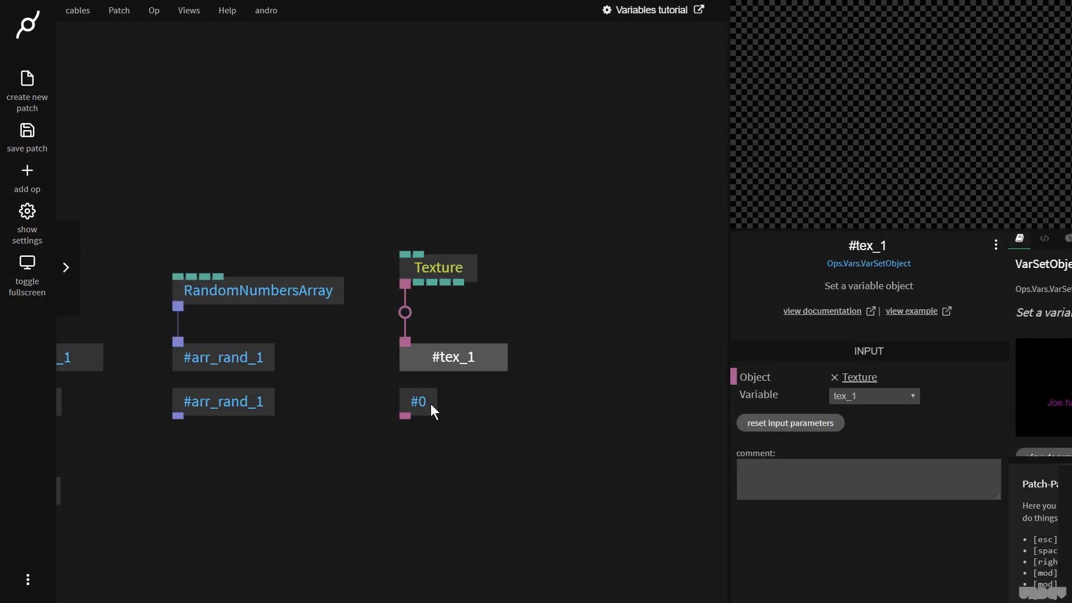
{"action": "left_click", "coordinate": [417, 401]}
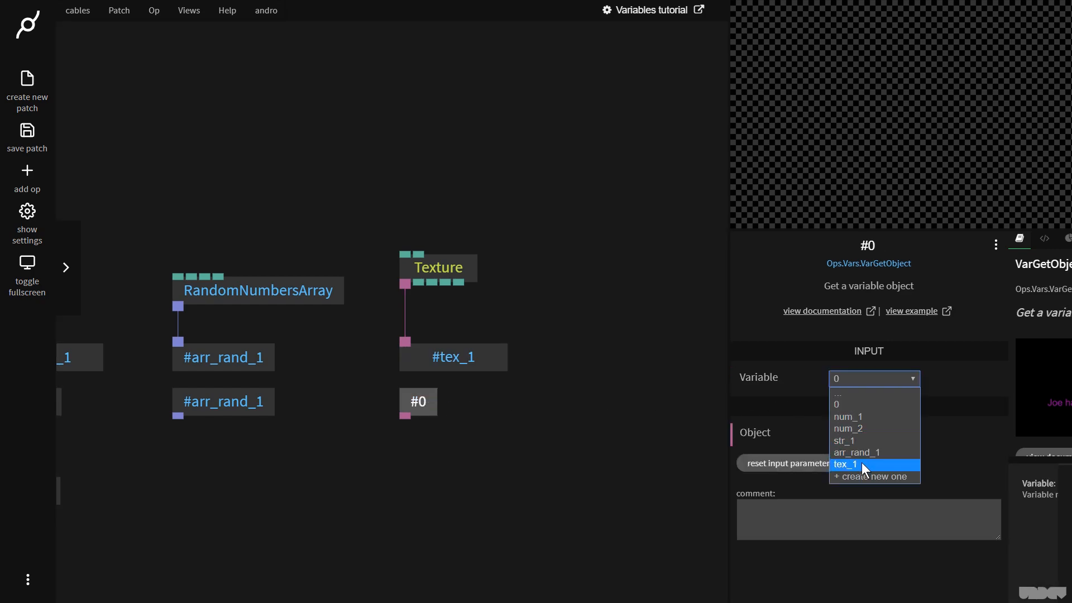
{"action": "left_click", "coordinate": [845, 464]}
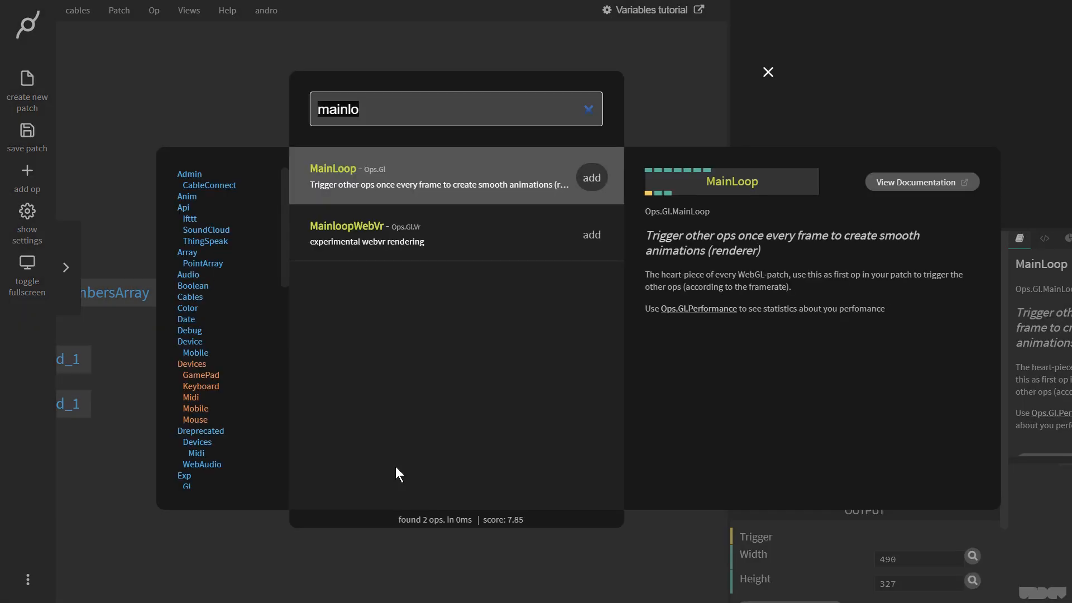
Step: Render a MainLoop-driven Rectangle whose BasicMaterial shows beach.jpg via the tex_1 getter
{"action": "left_click", "coordinate": [589, 176]}
{"action": "type", "text": "rect"}
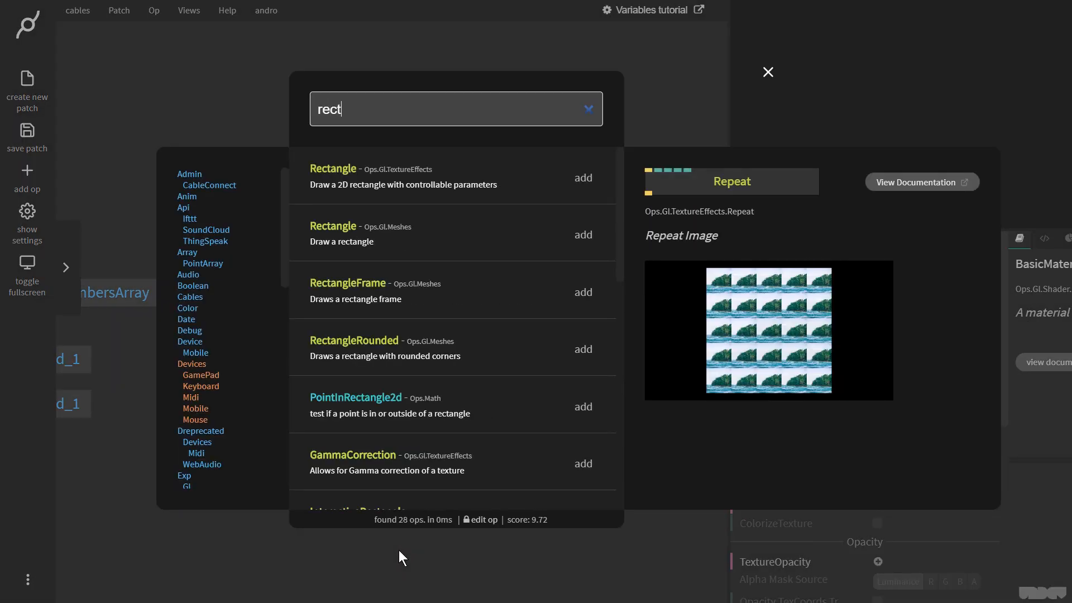
{"action": "left_click", "coordinate": [583, 235]}
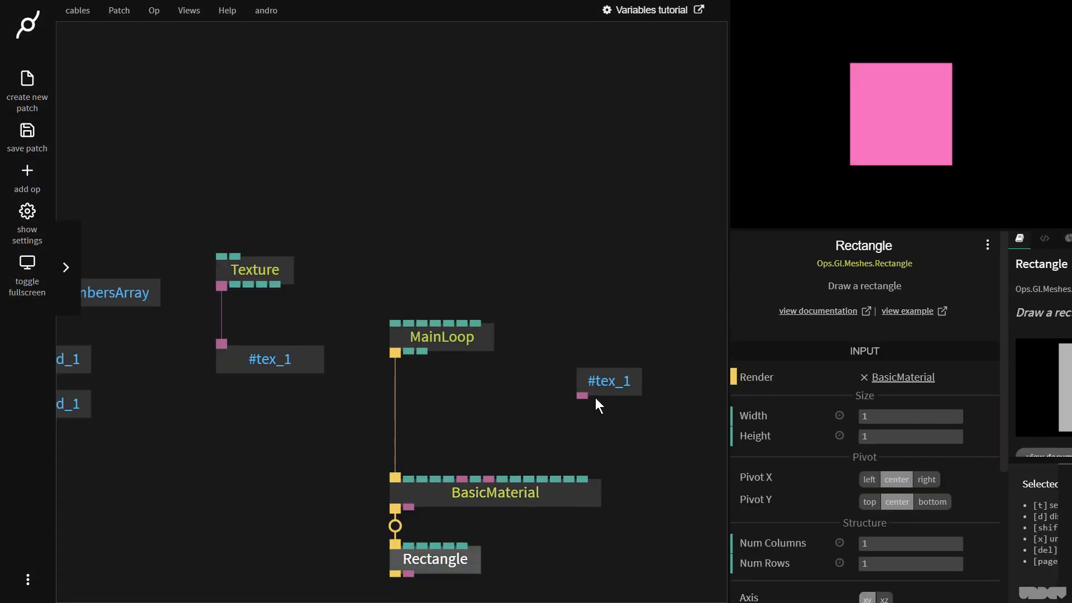
{"action": "left_click_drag", "start_coordinate": [583, 396], "coordinate": [459, 478]}
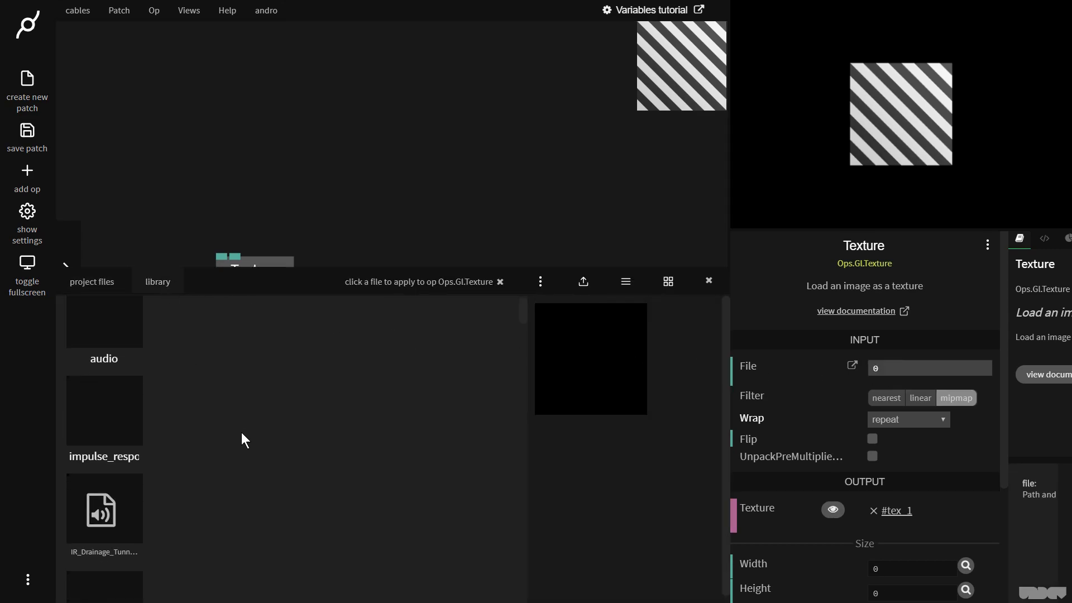
{"action": "scroll", "scroll_direction": "down", "scroll_amount": 3}
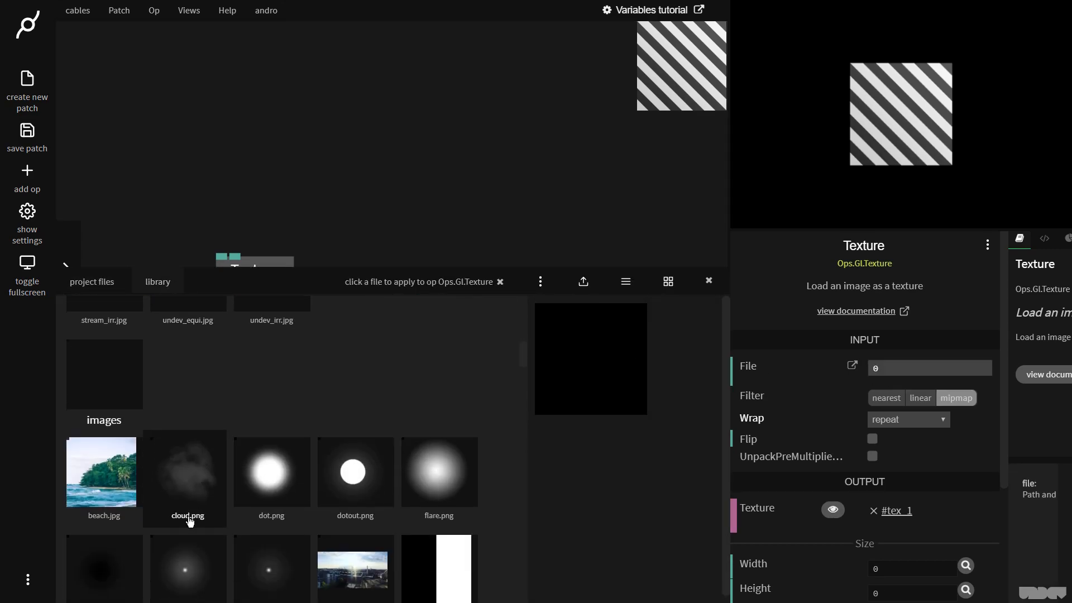
{"action": "left_click", "coordinate": [103, 471]}
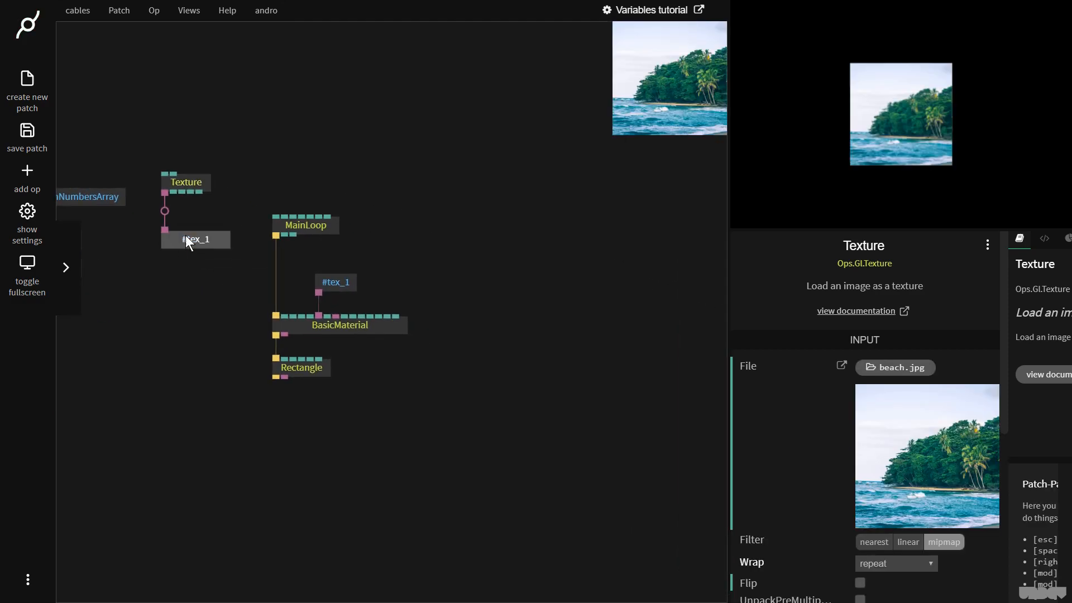
{"action": "left_click", "coordinate": [196, 240]}
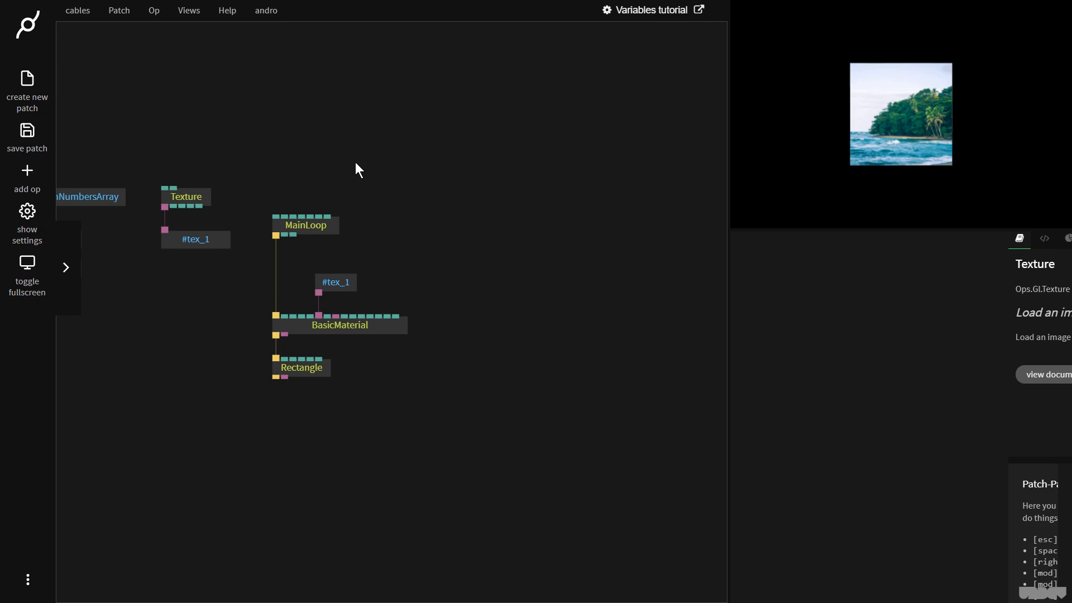
{"action": "mouse_move", "coordinate": [445, 250]}
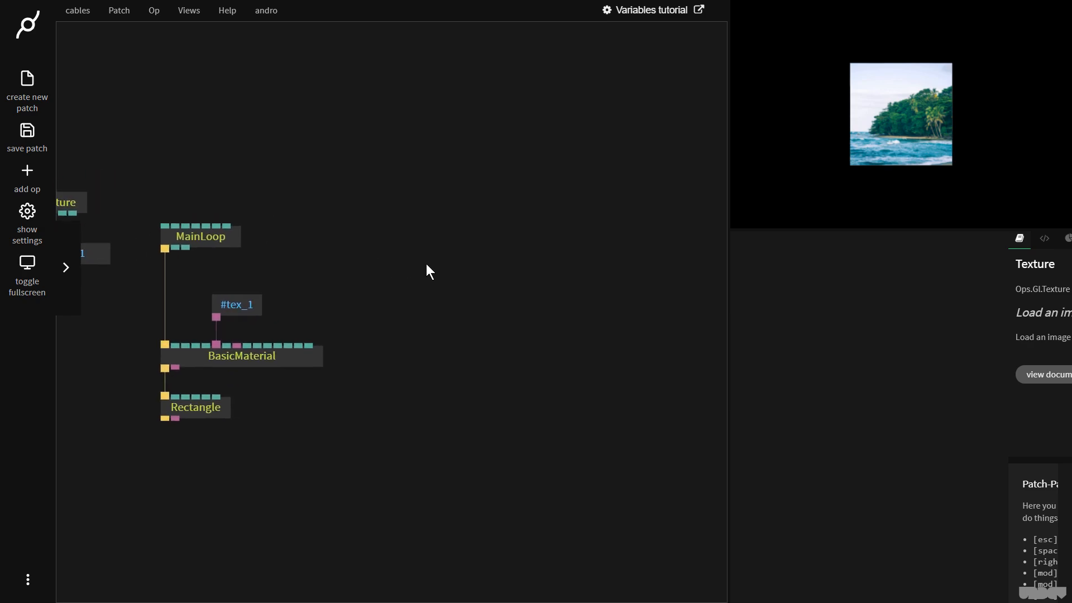
Step: From the DevTools console run CABLES.patch.setVarValue("num_2",1001.234) while watching the num_2 getter
{"action": "key", "text": "F12"}
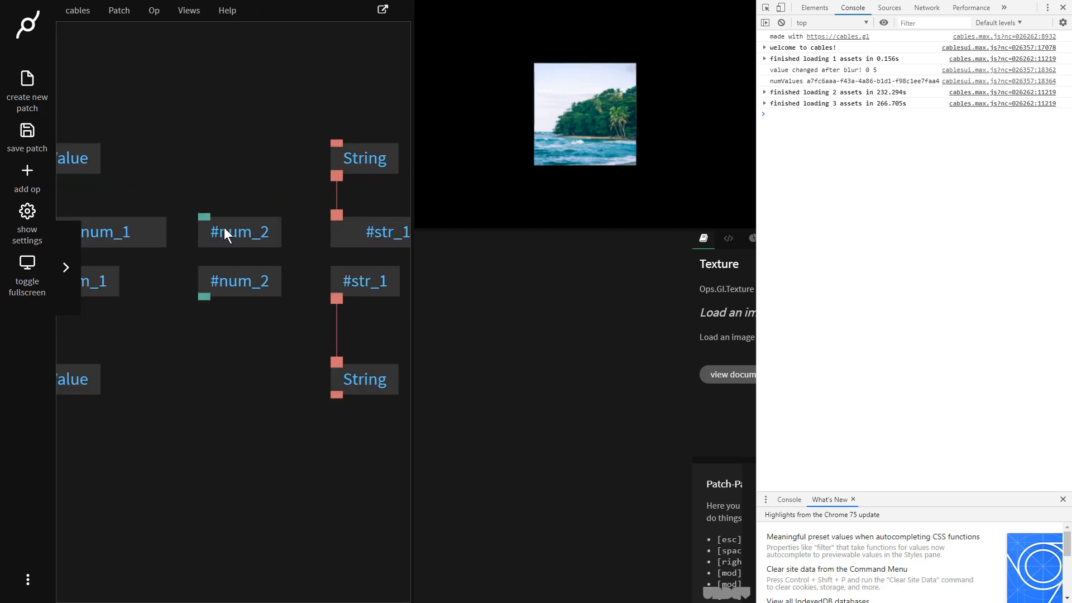
{"action": "left_click", "coordinate": [239, 281]}
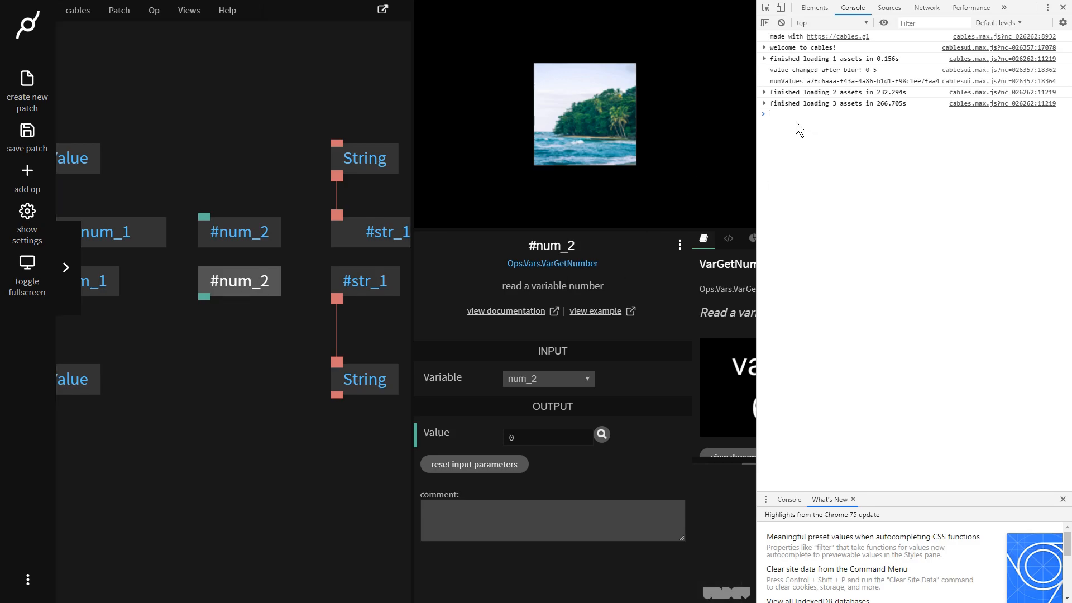
{"action": "mouse_move", "coordinate": [811, 134]}
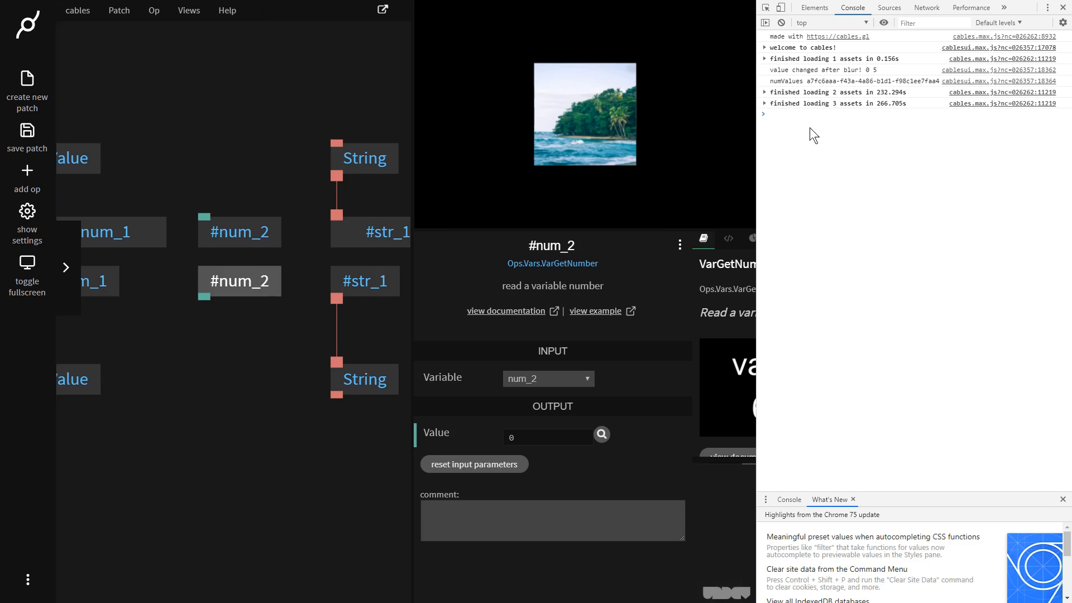
{"action": "type", "text": "CABLES"}
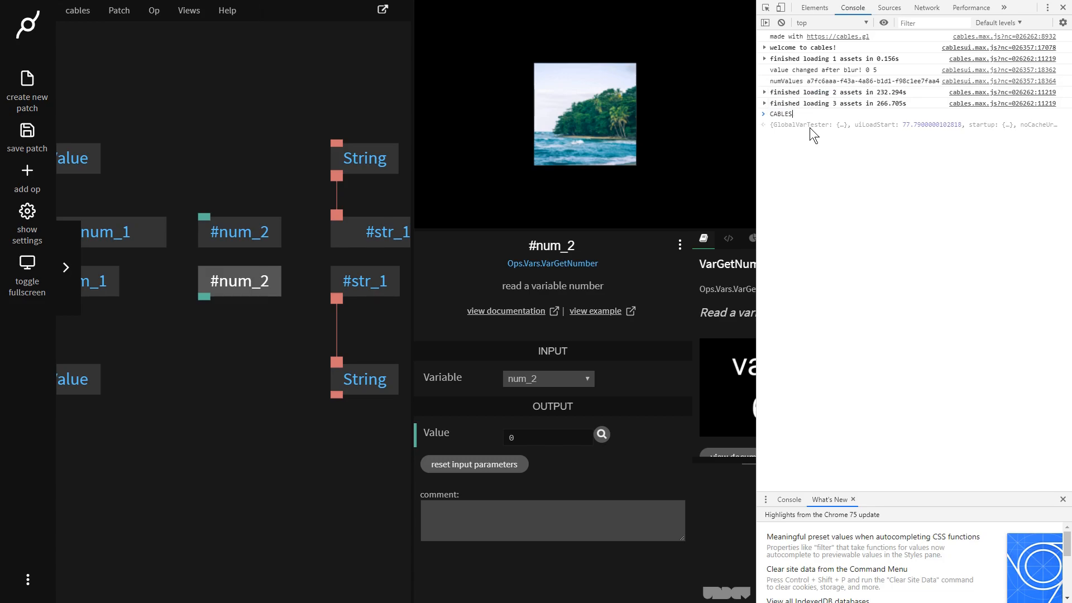
{"action": "type", "text": ".patch"}
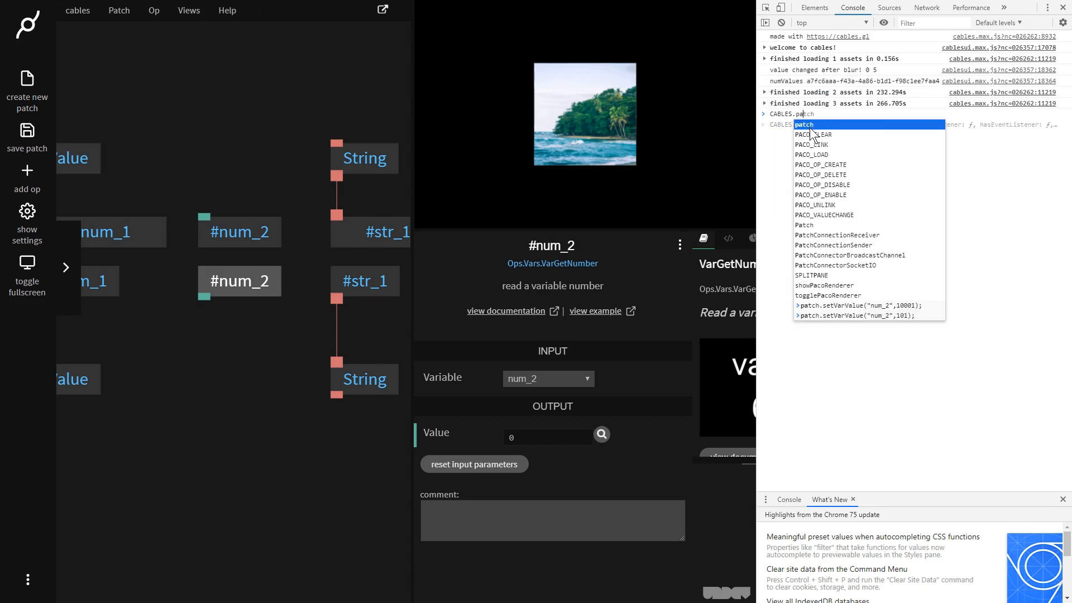
{"action": "type", "text": ".setVarValue"}
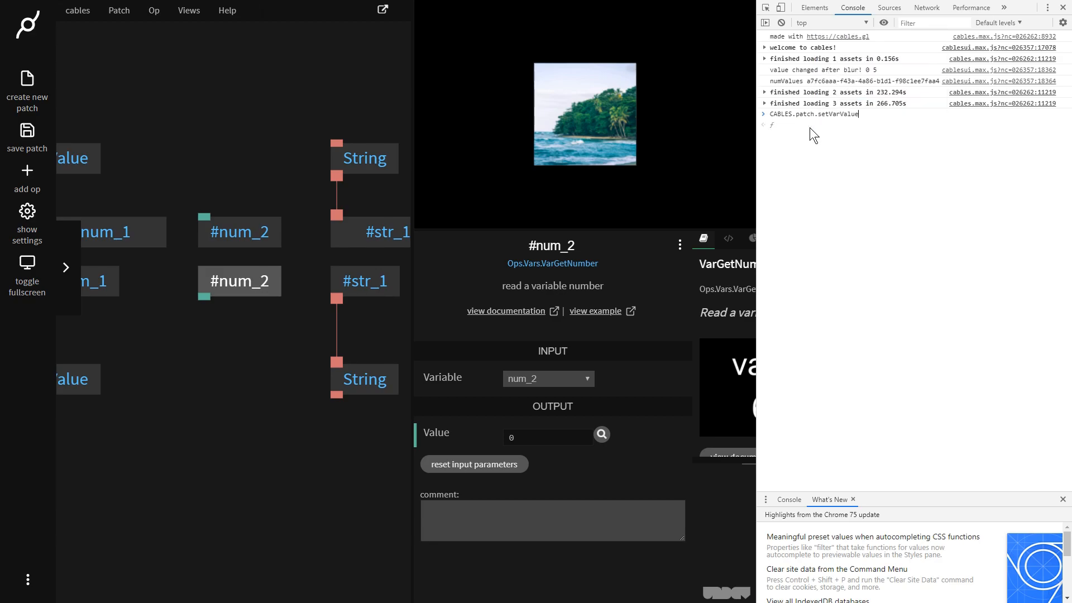
{"action": "type", "text": "()"}
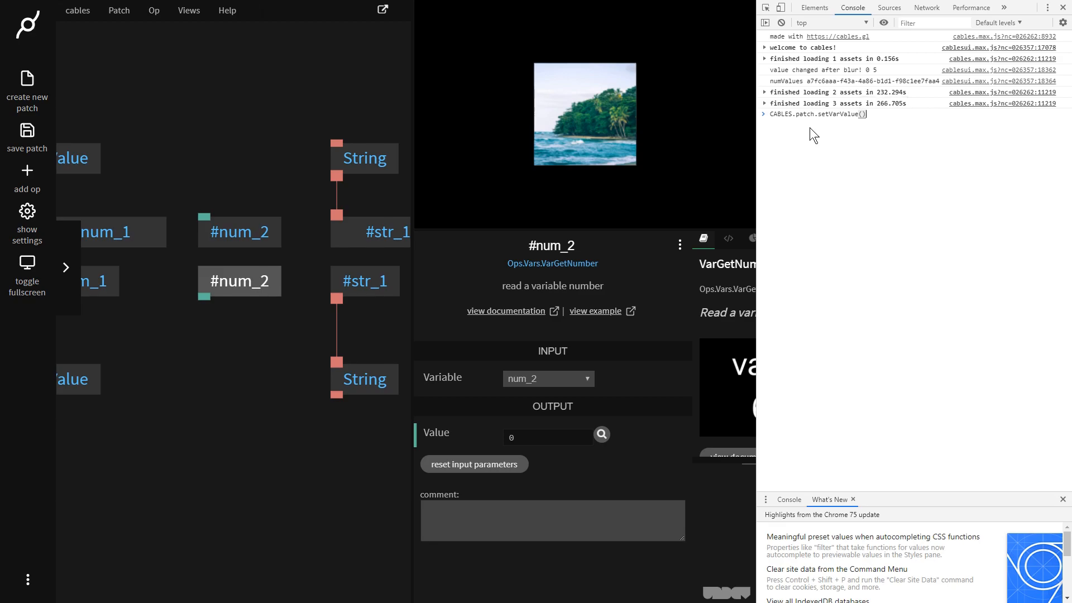
{"action": "type", "text": "\"\""}
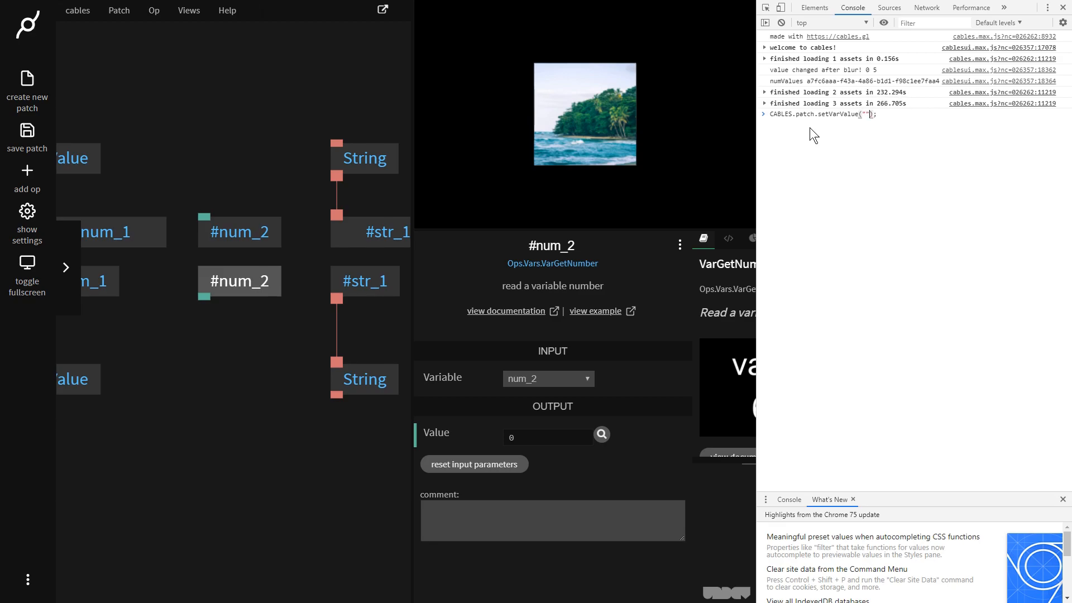
{"action": "type", "text": "n"}
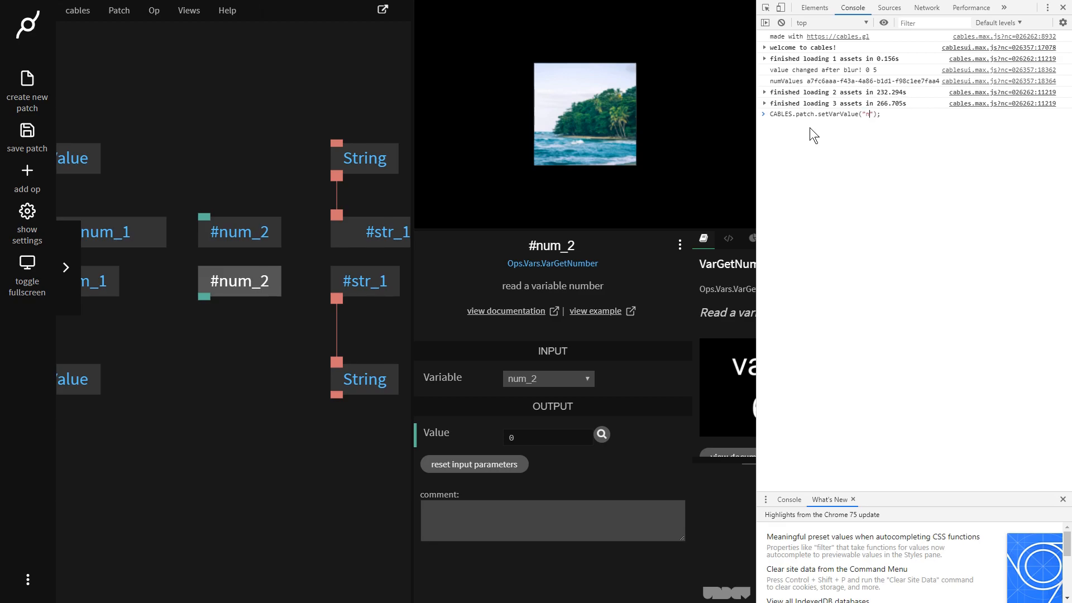
{"action": "type", "text": "um_2"}
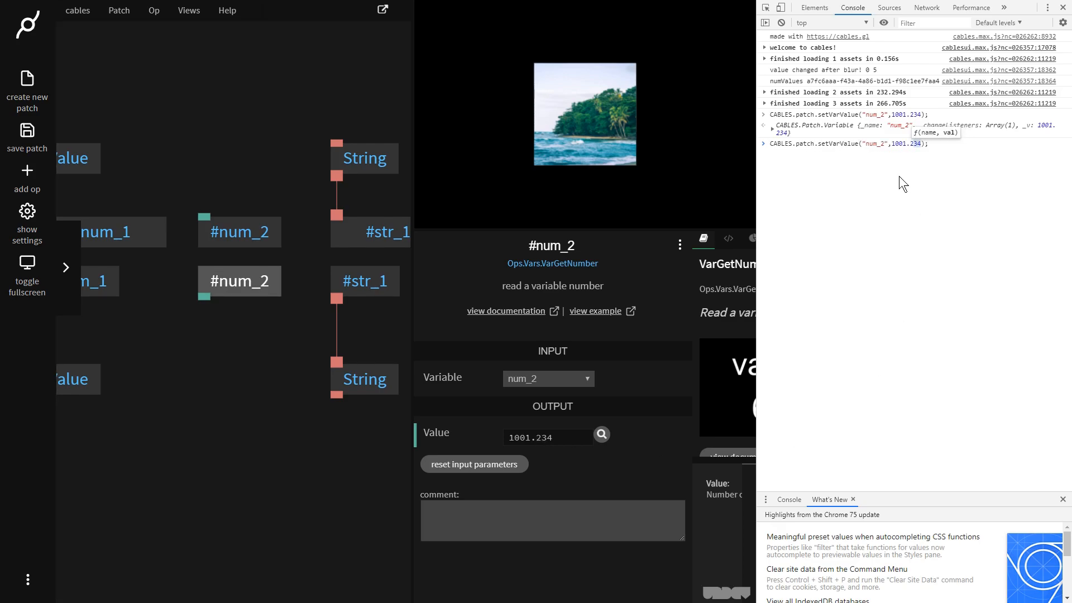
{"action": "type", "text": "121"}
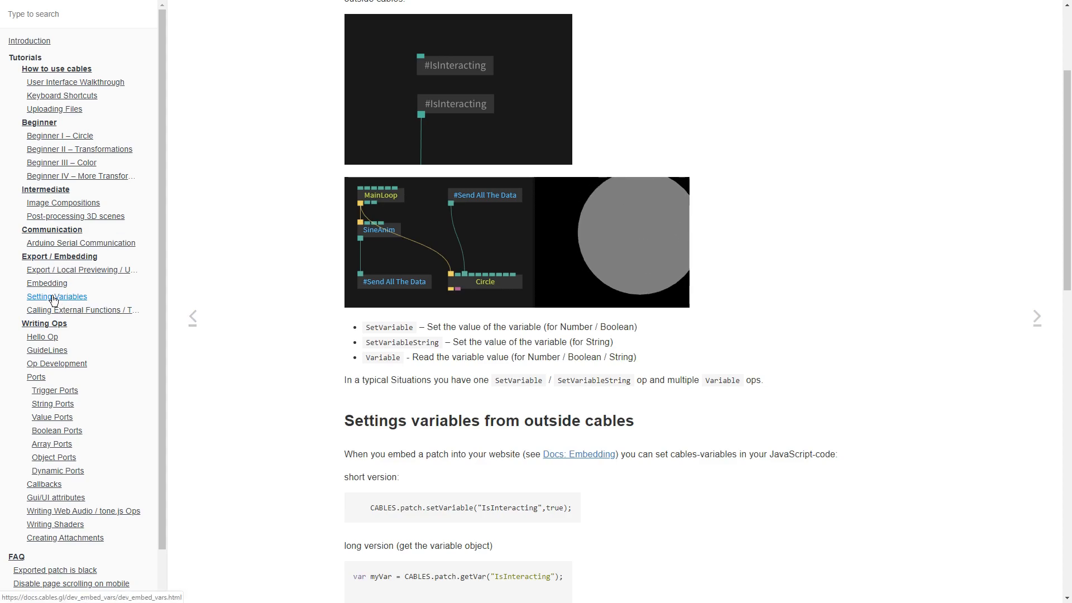
Step: Scroll the Setting Variables docs page to the 'Settings variables from outside cables' section
{"action": "scroll", "scroll_direction": "down", "scroll_amount": 3}
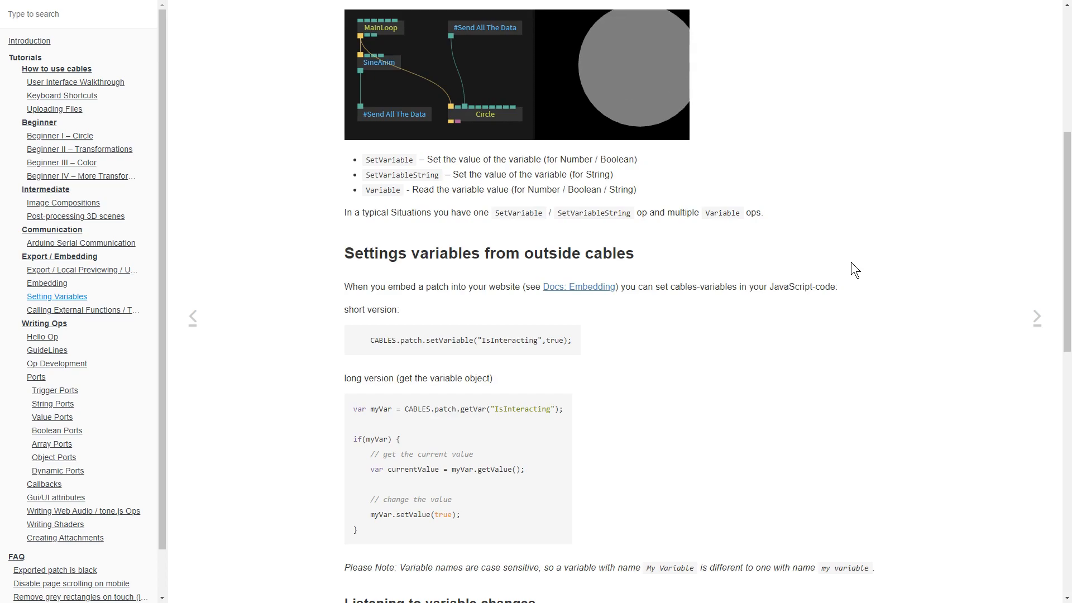